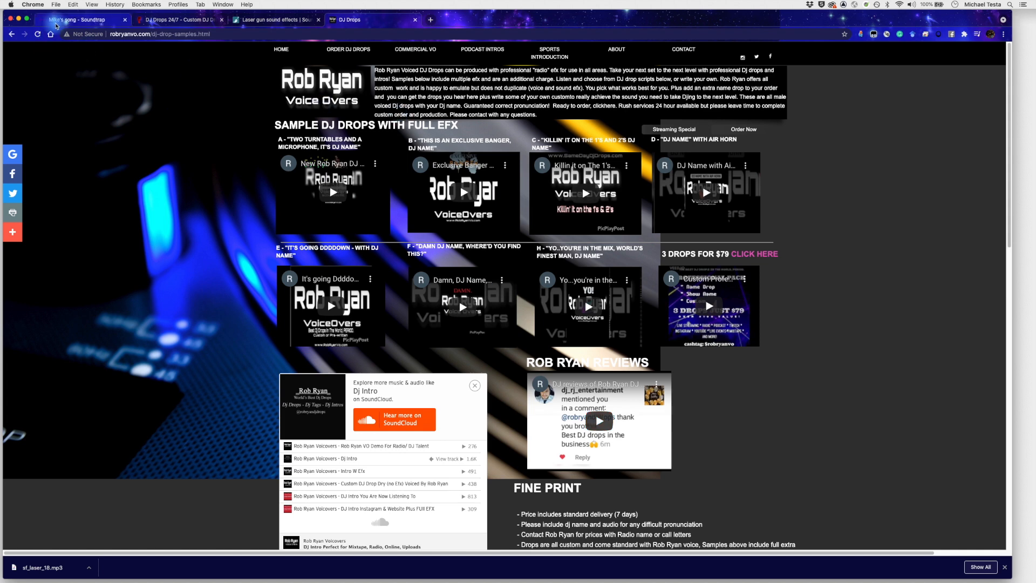
Return from the DJ drop samples page to the Soundtrap studio tab
click(75, 20)
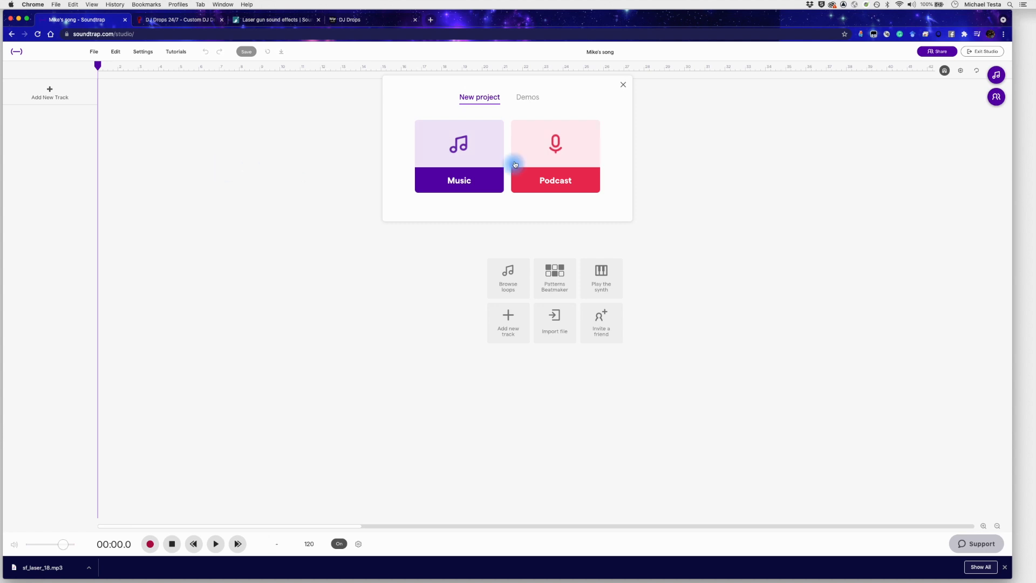
Choose Music as the new project type
click(459, 156)
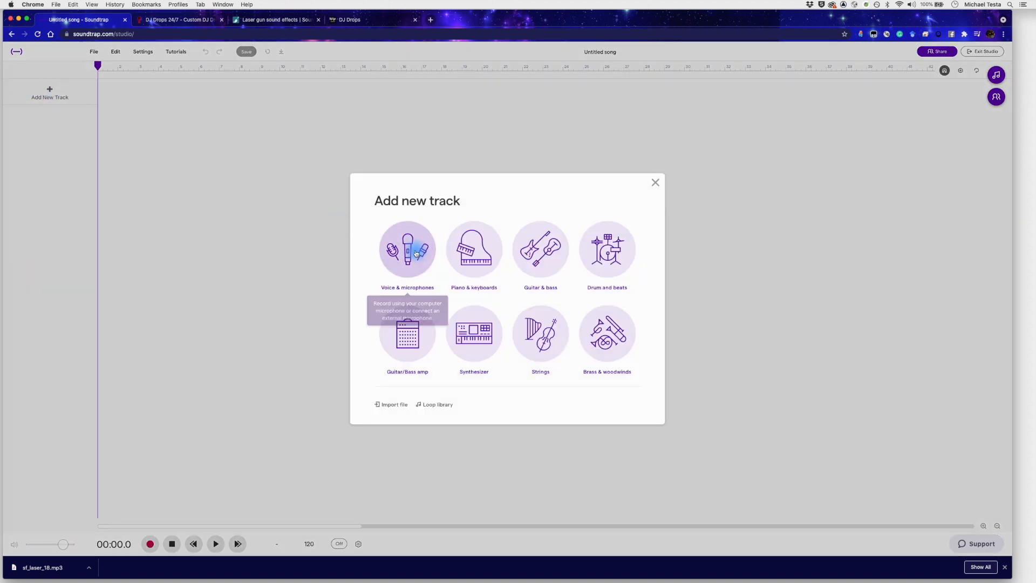
mouse_move(407, 249)
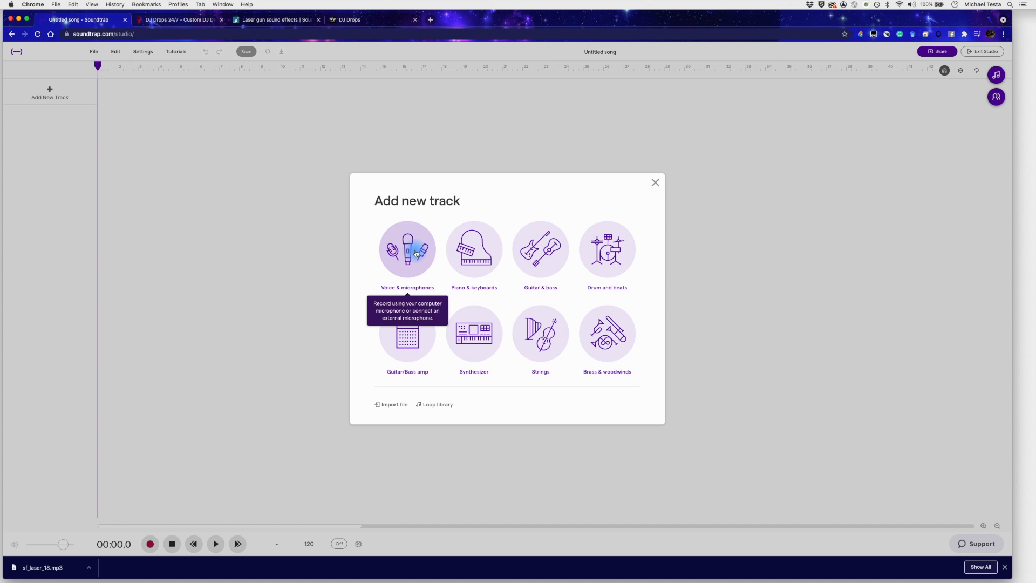
Add a Voice & microphones track keeping the Default - PreSonus AudioBox iTwo input
click(407, 249)
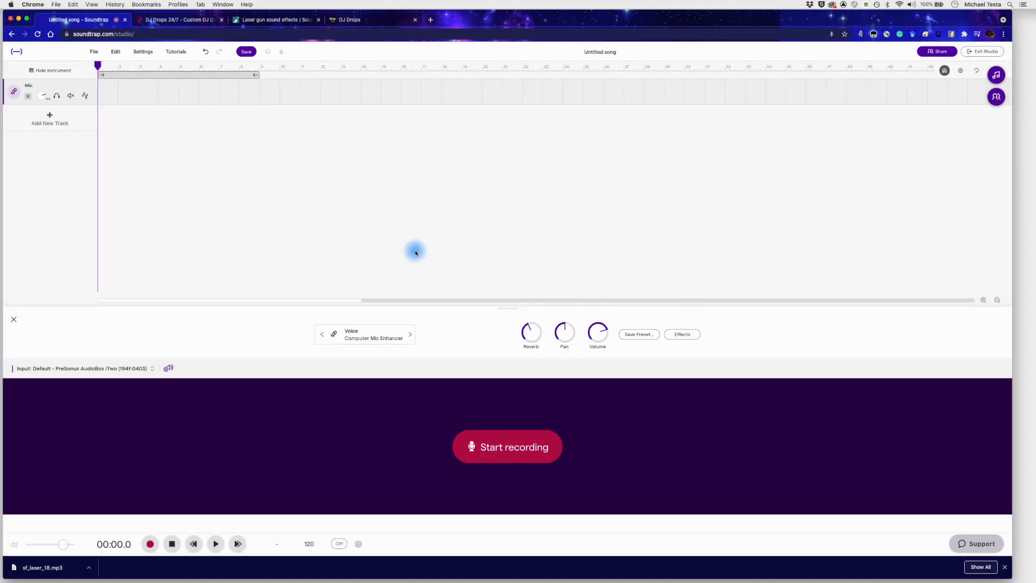
mouse_move(210, 249)
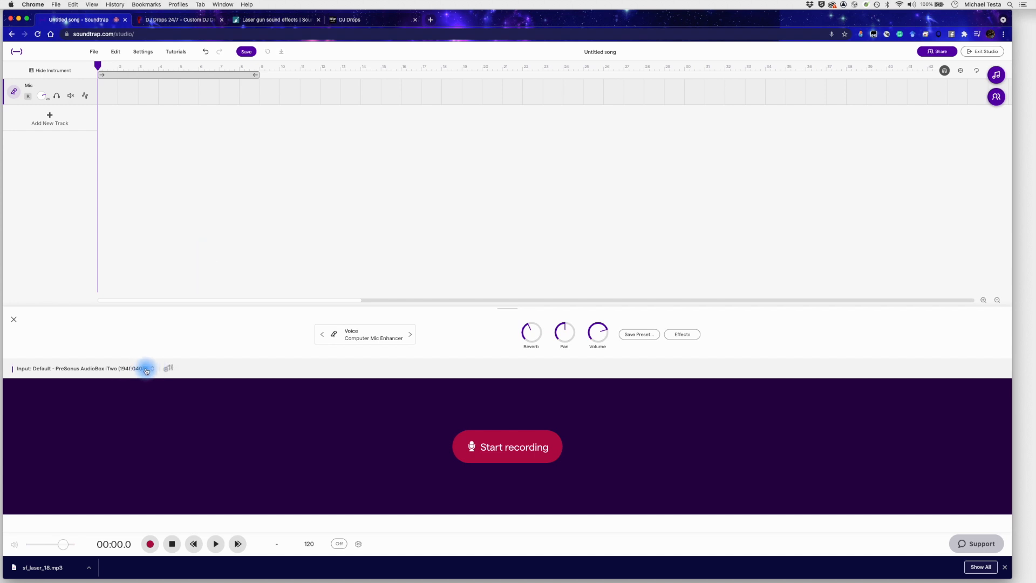
click(146, 368)
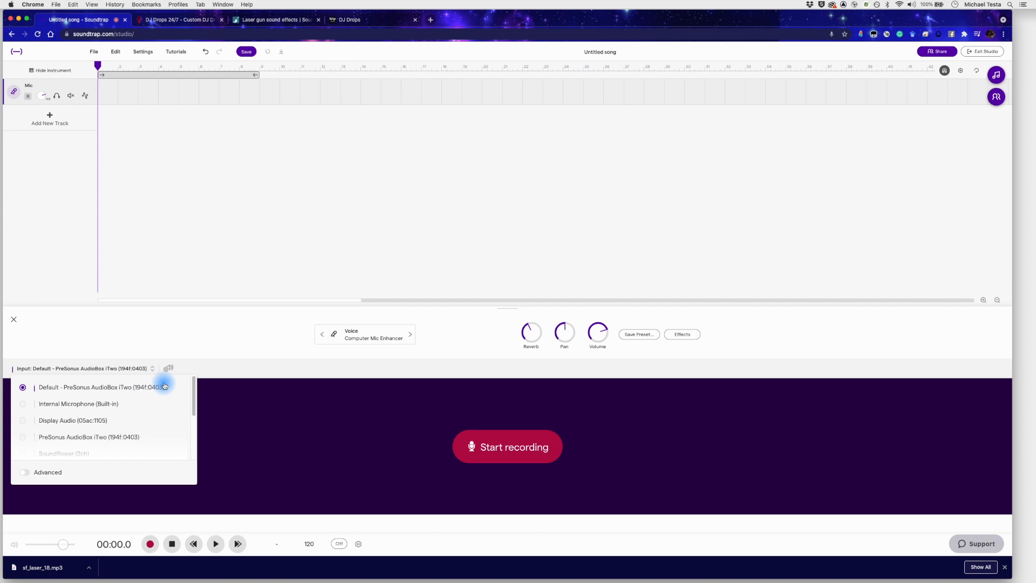
mouse_move(131, 407)
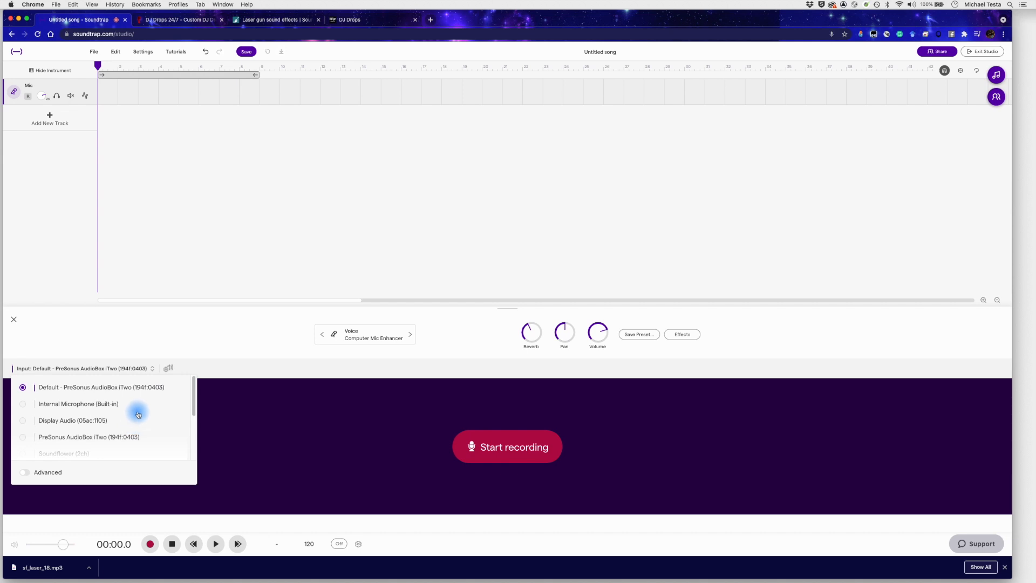
mouse_move(103, 404)
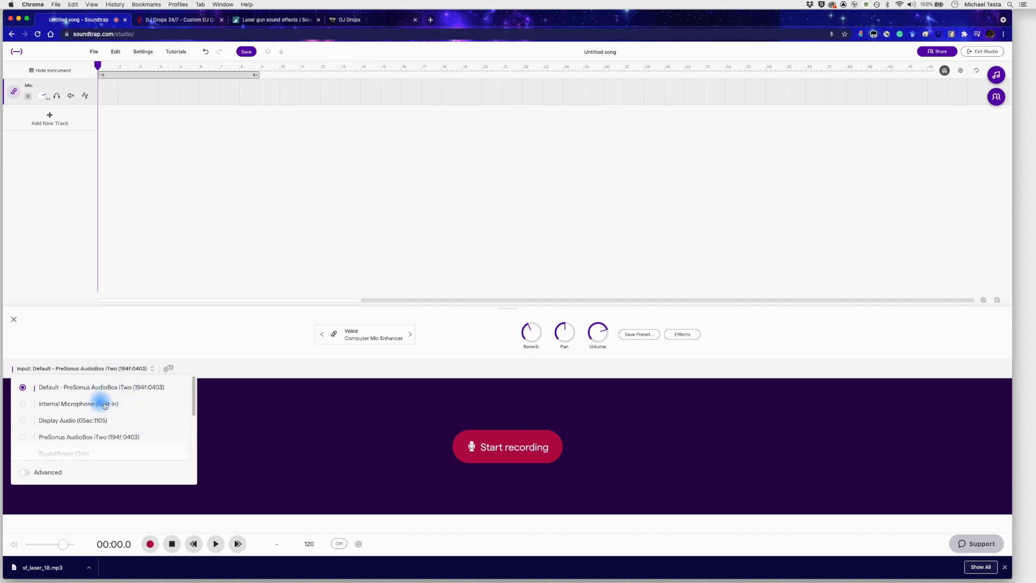
click(87, 368)
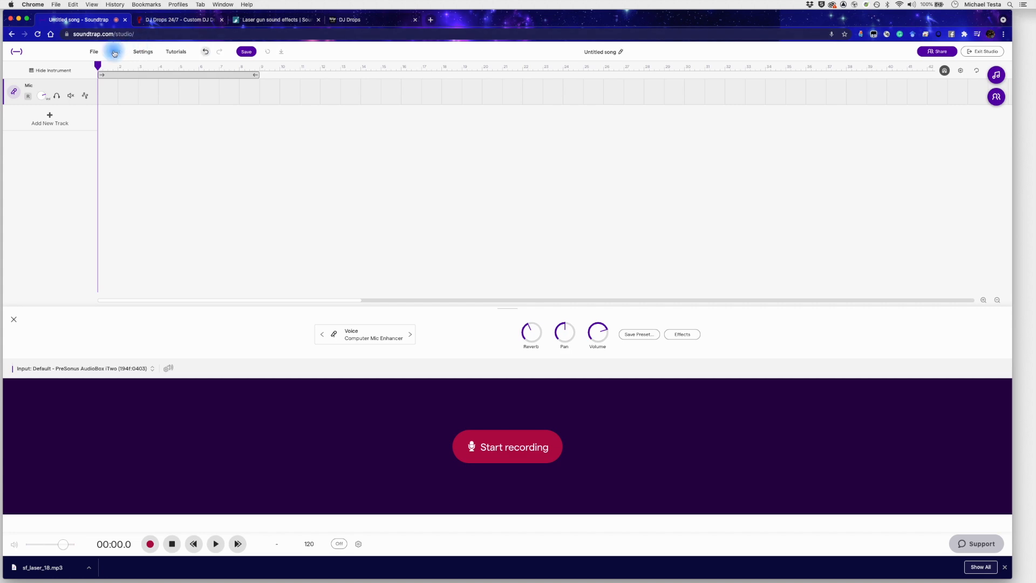
Review the Popular DJ Drop Scripts list, highlight a line, then return to Soundtrap
click(178, 19)
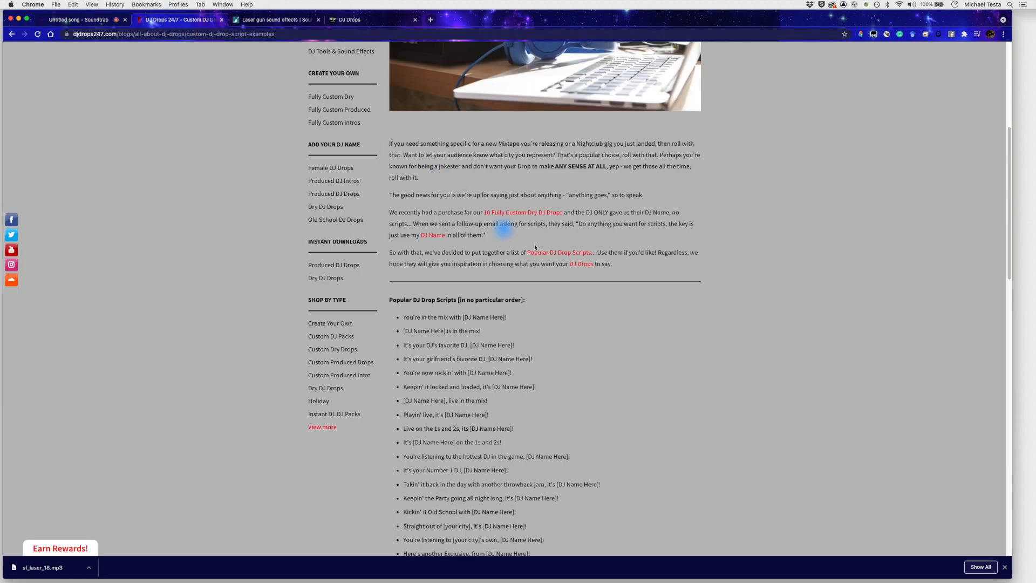
mouse_move(560, 270)
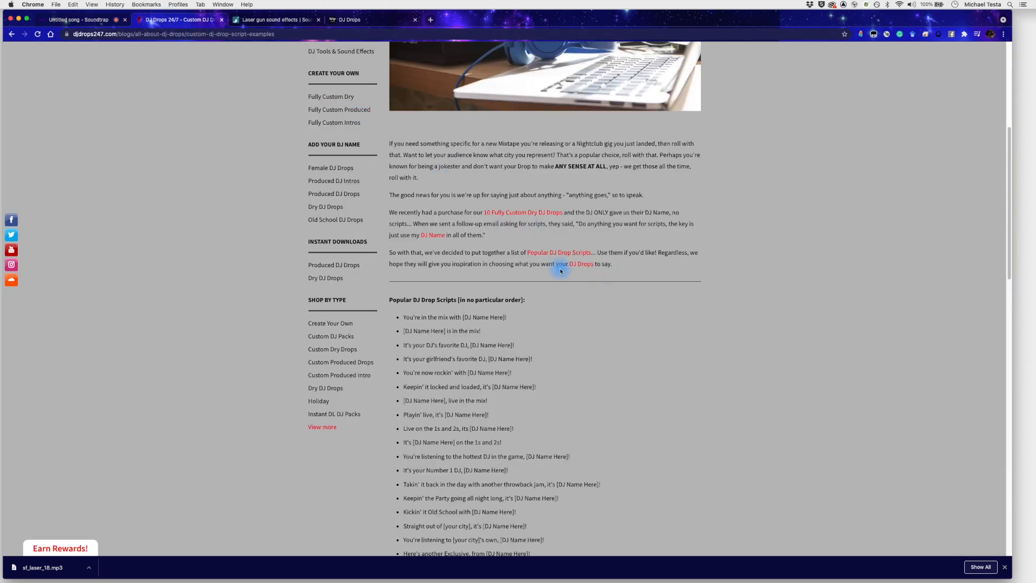
scroll(down, 3)
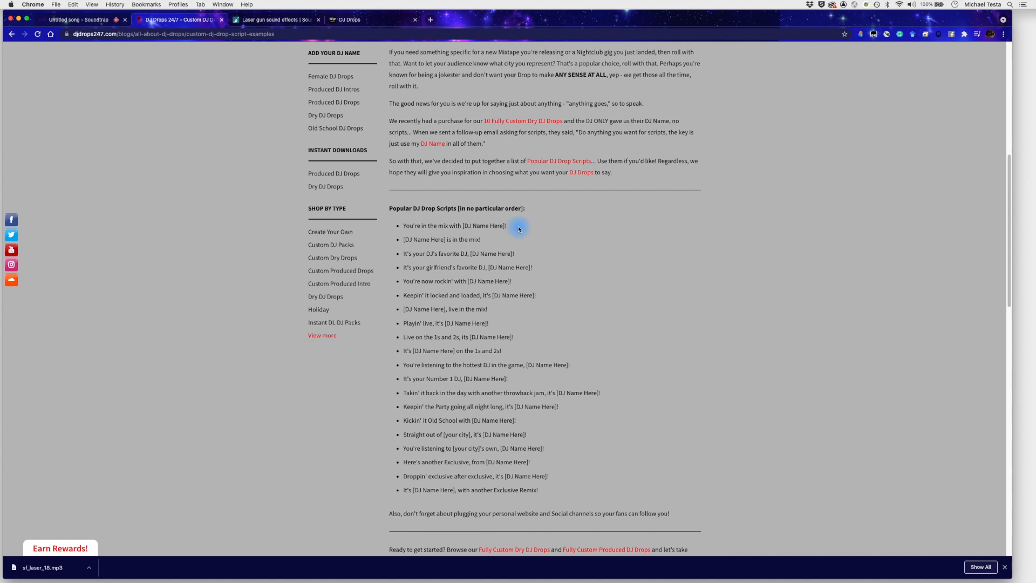
double_click(521, 267)
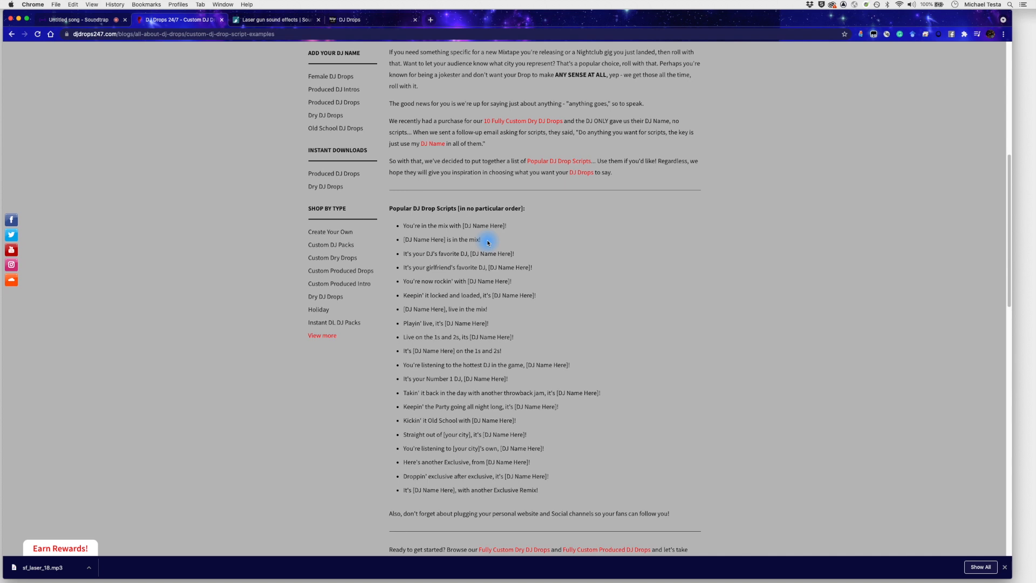
click(78, 19)
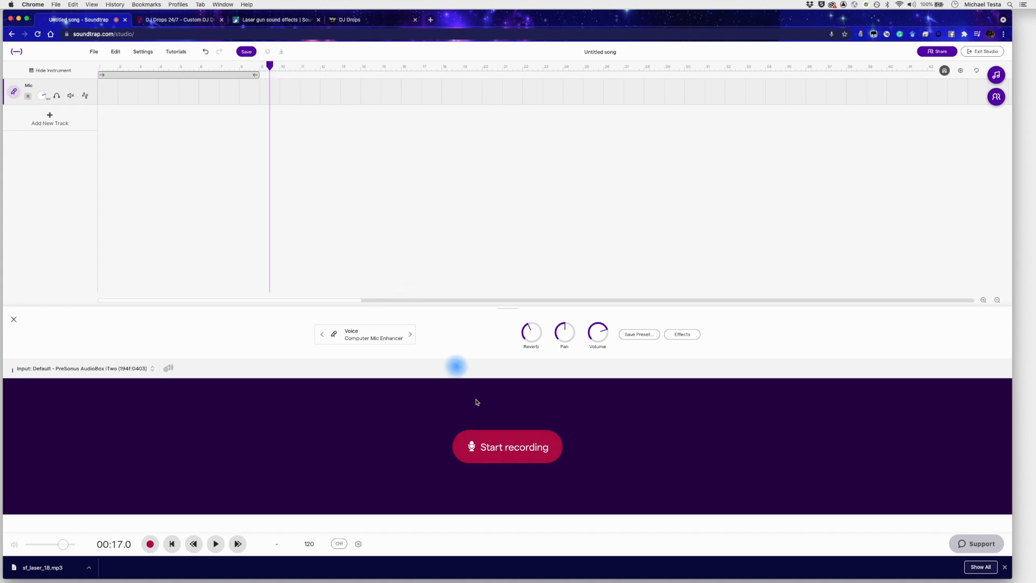
Start recording with 'I'm not using headphones' and read from the DJ Drops page
click(507, 447)
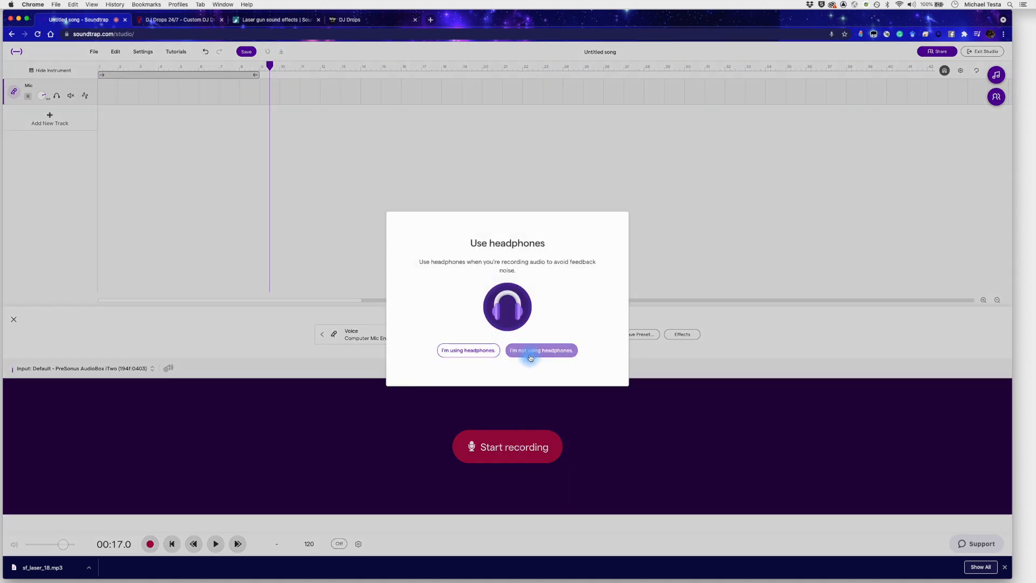
click(540, 350)
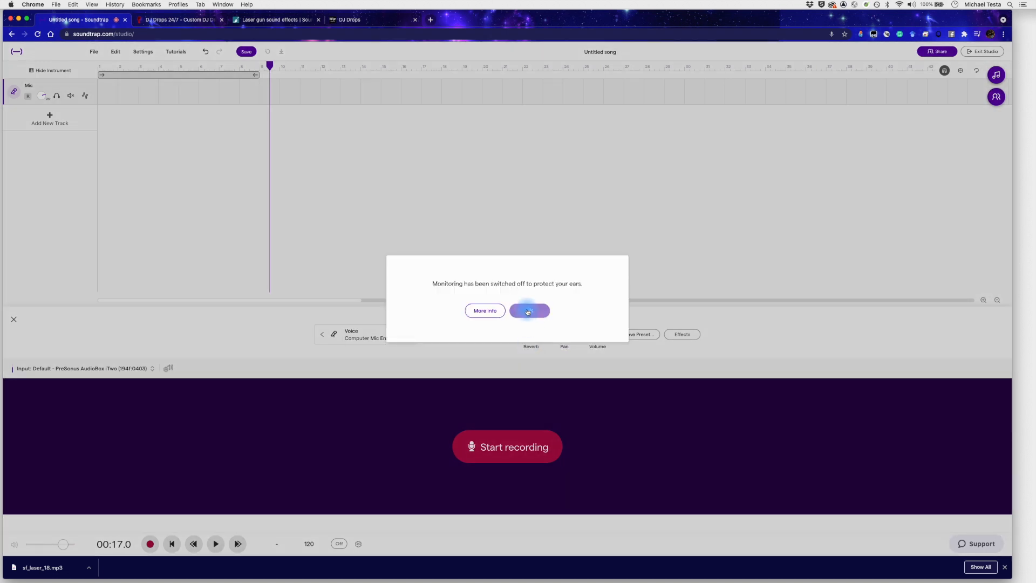
click(529, 311)
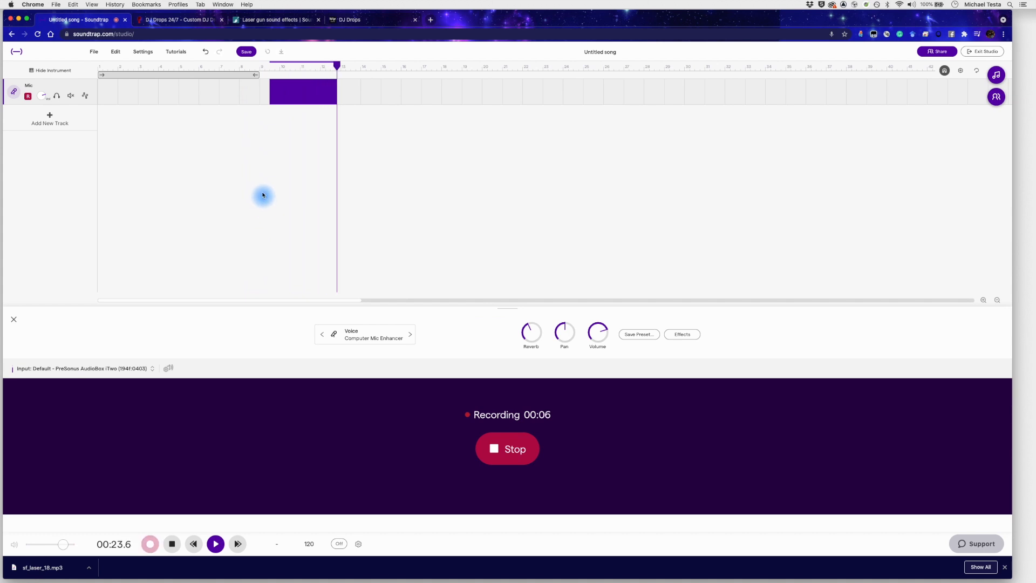
click(178, 19)
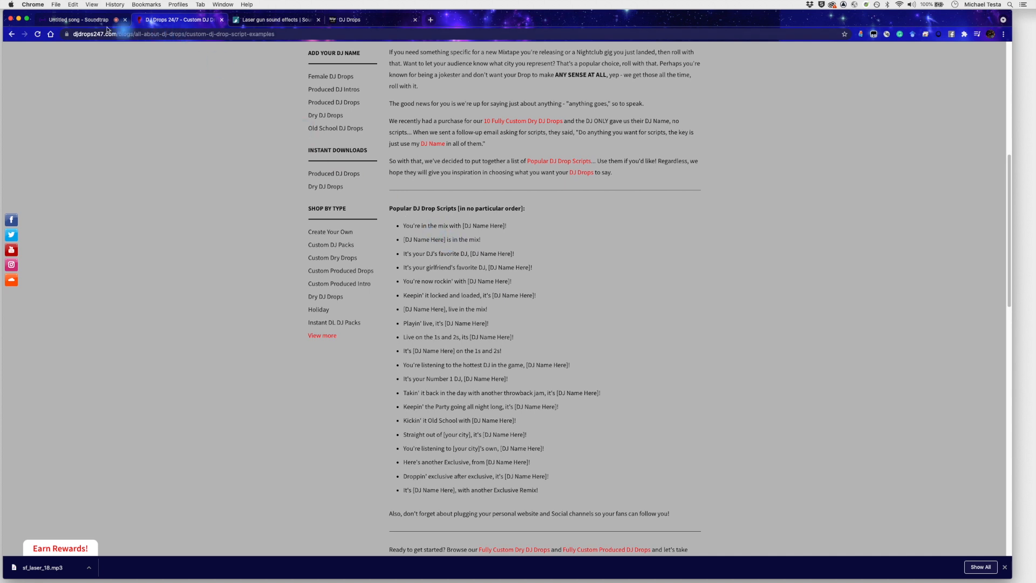
mouse_move(66, 19)
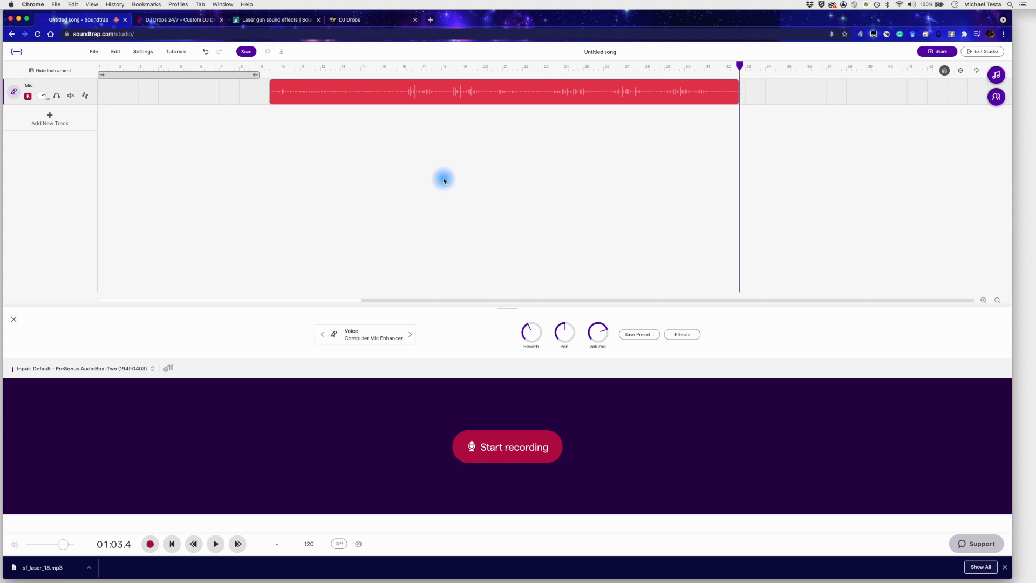
mouse_move(500, 68)
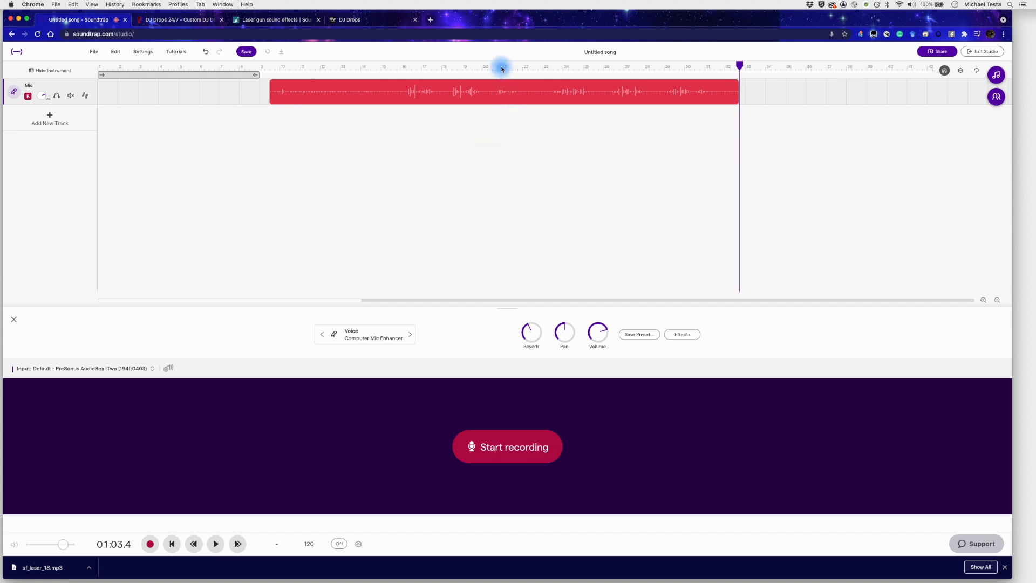
click(492, 66)
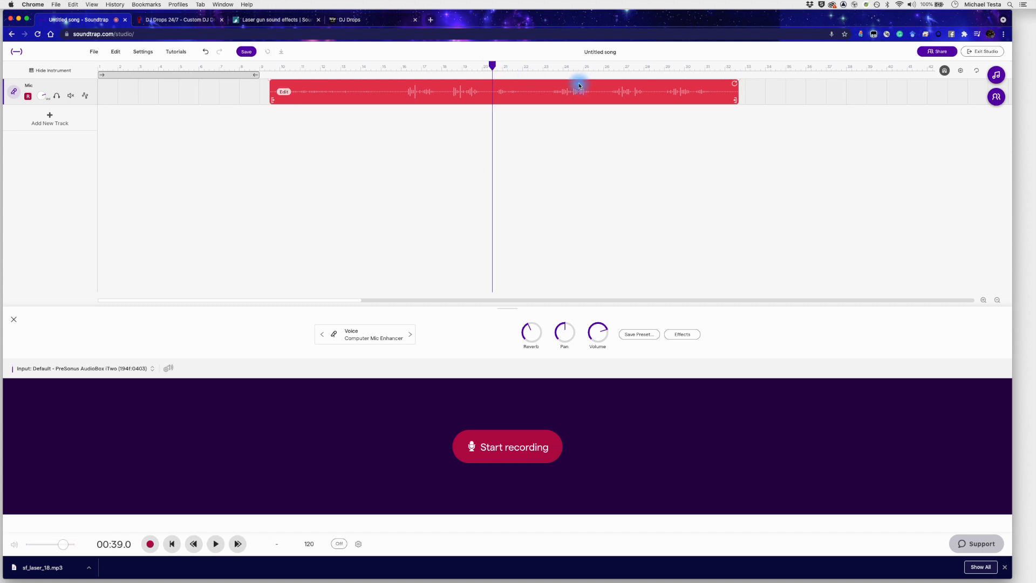
click(216, 543)
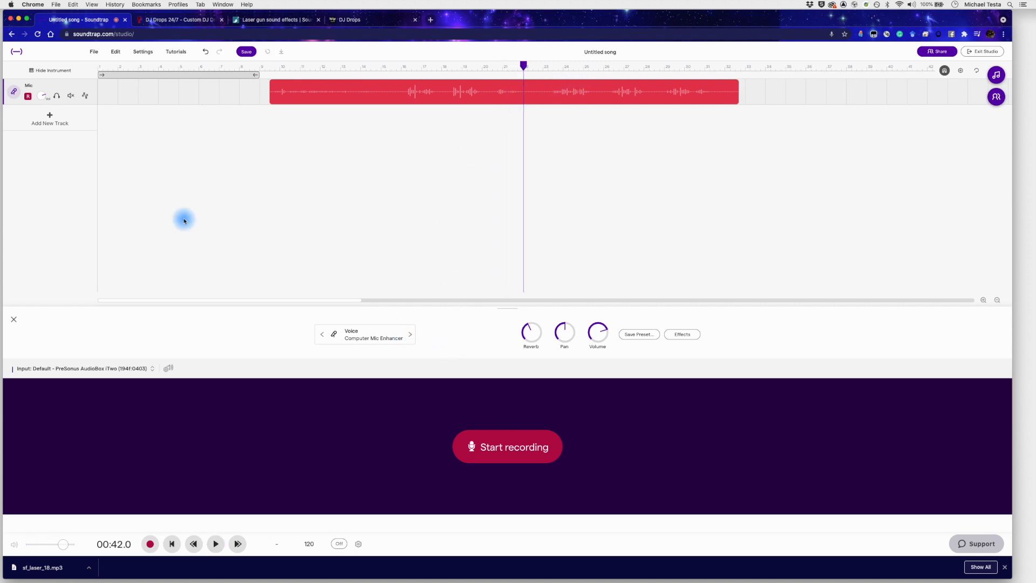
mouse_move(336, 257)
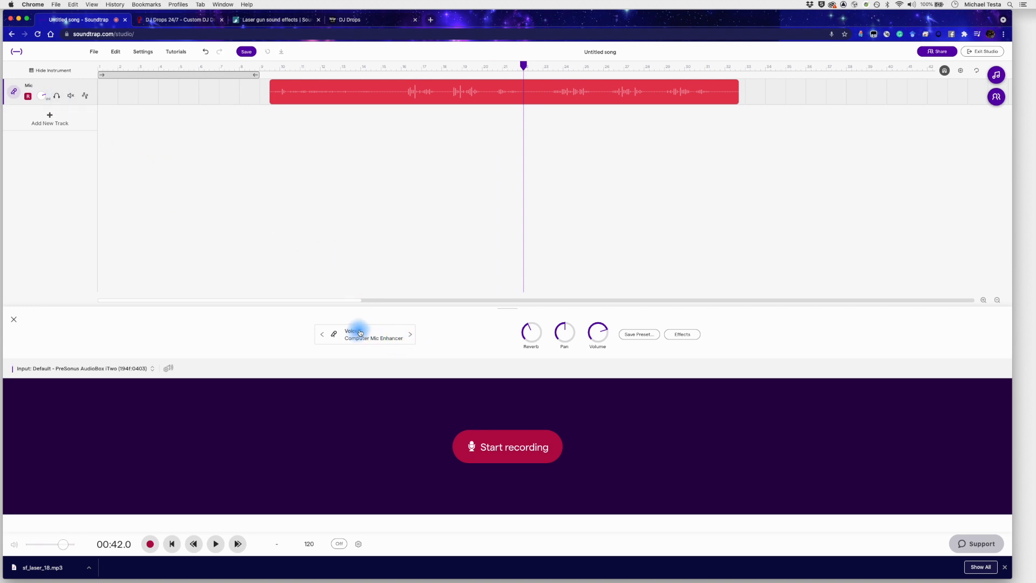
Change the mic track's instrument preset to Voice > Dry
click(373, 333)
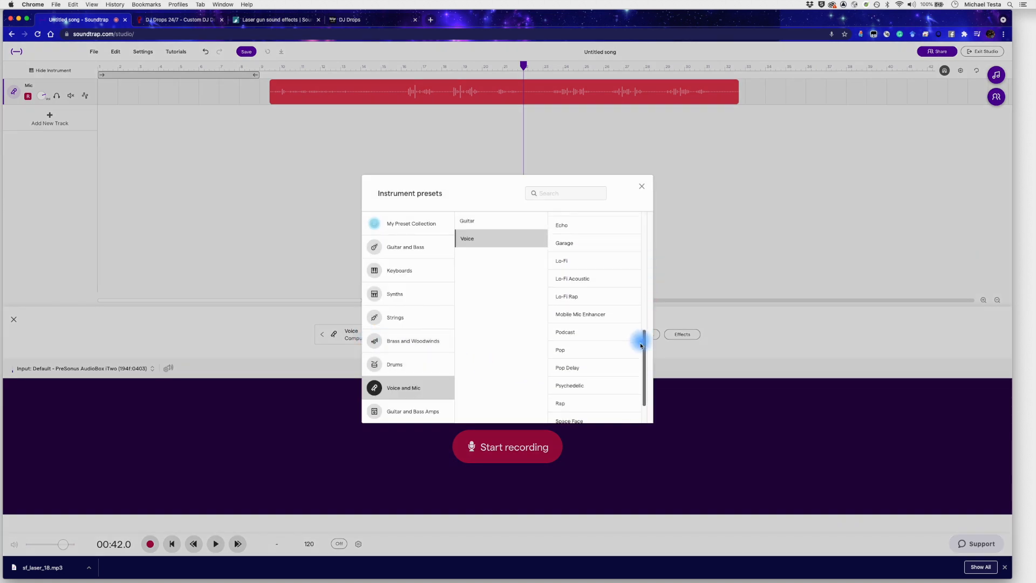
drag(640, 343, 640, 298)
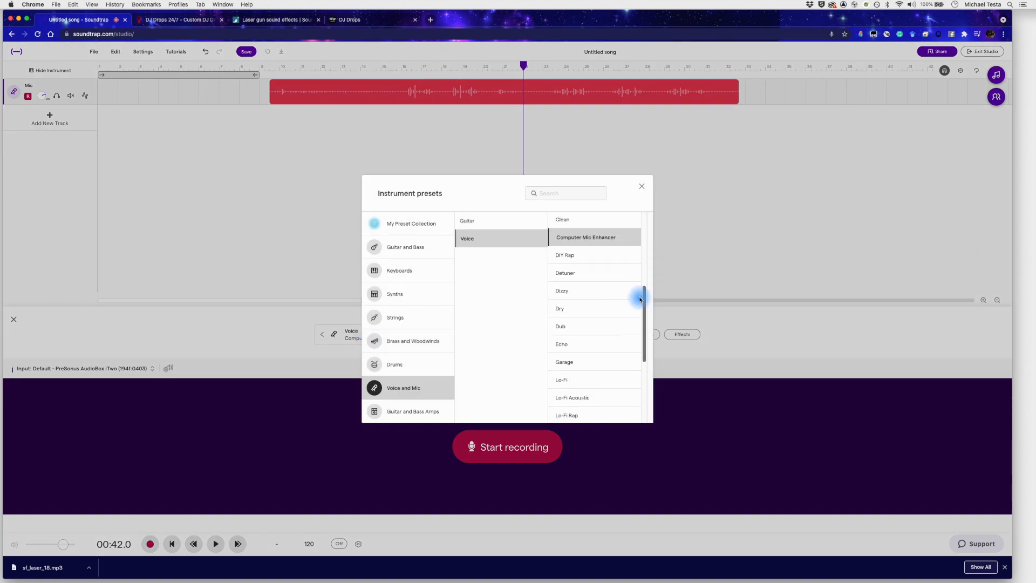
click(560, 309)
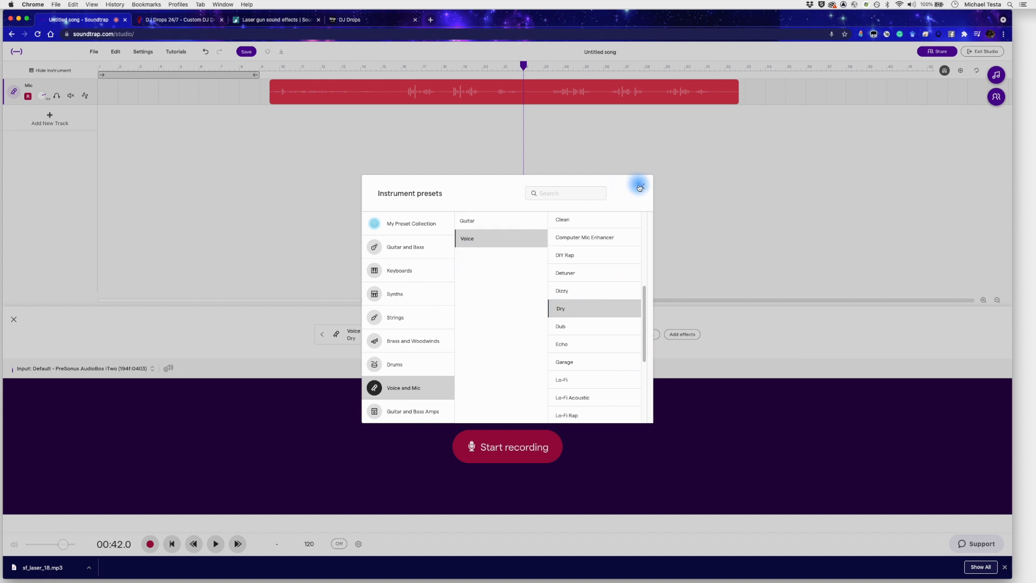
click(639, 186)
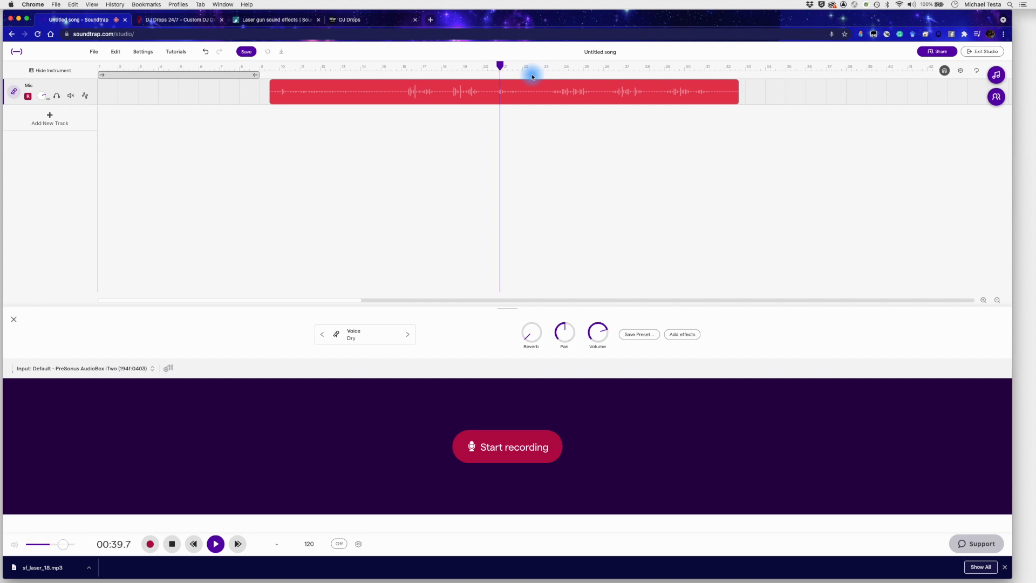
Audition the vocal take from several playback points along the ruler
click(215, 544)
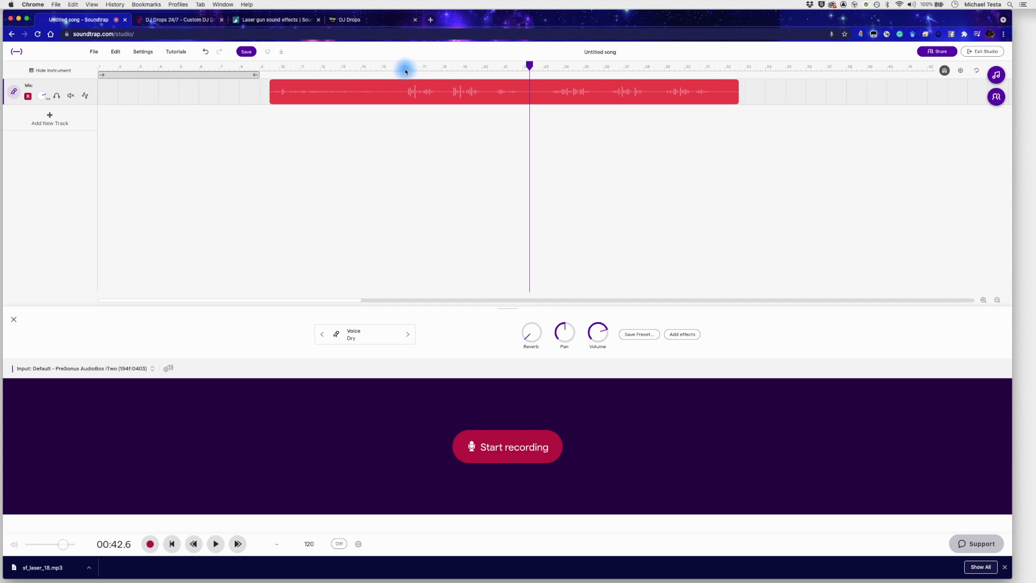
click(215, 542)
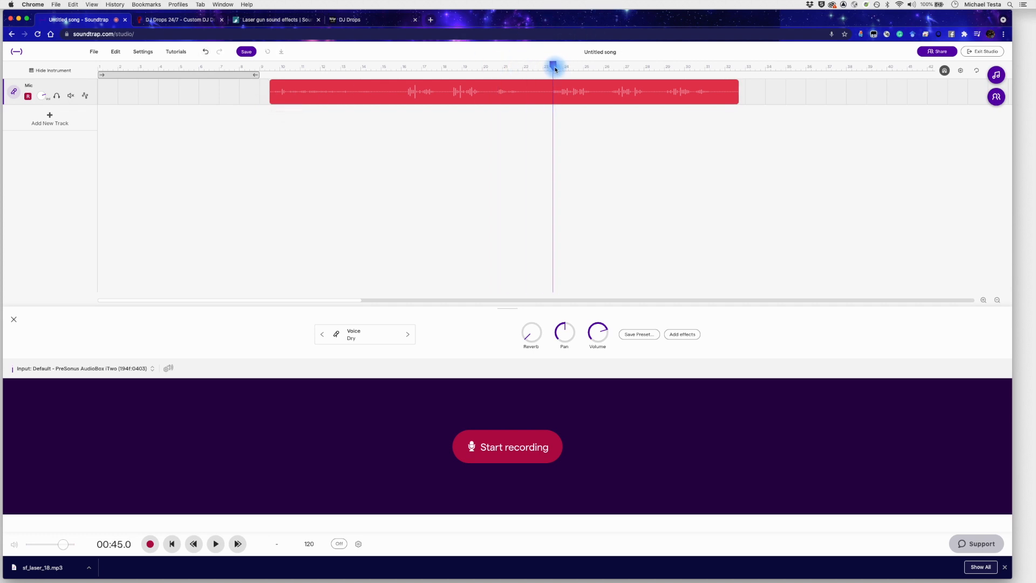
click(216, 544)
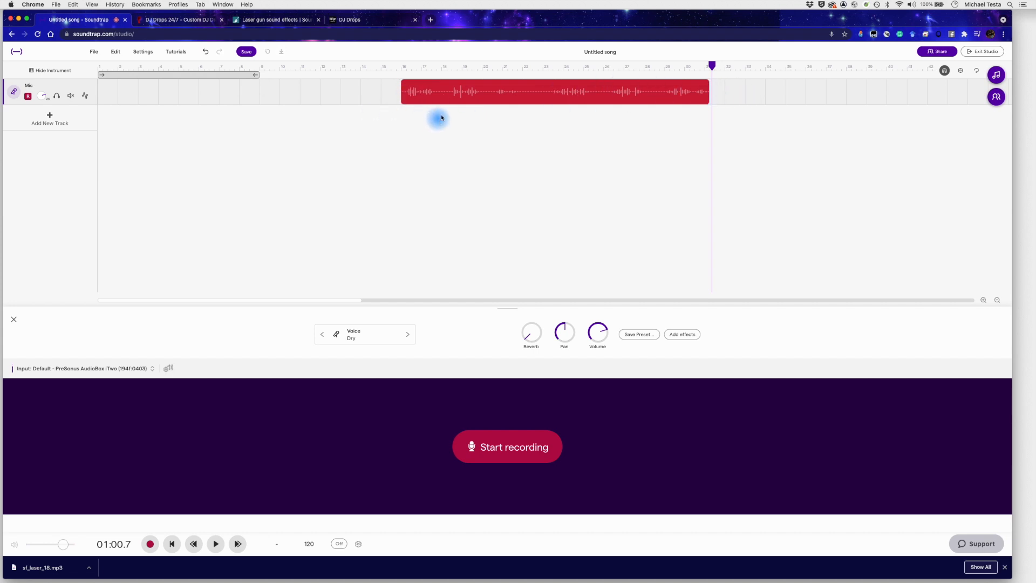
click(411, 67)
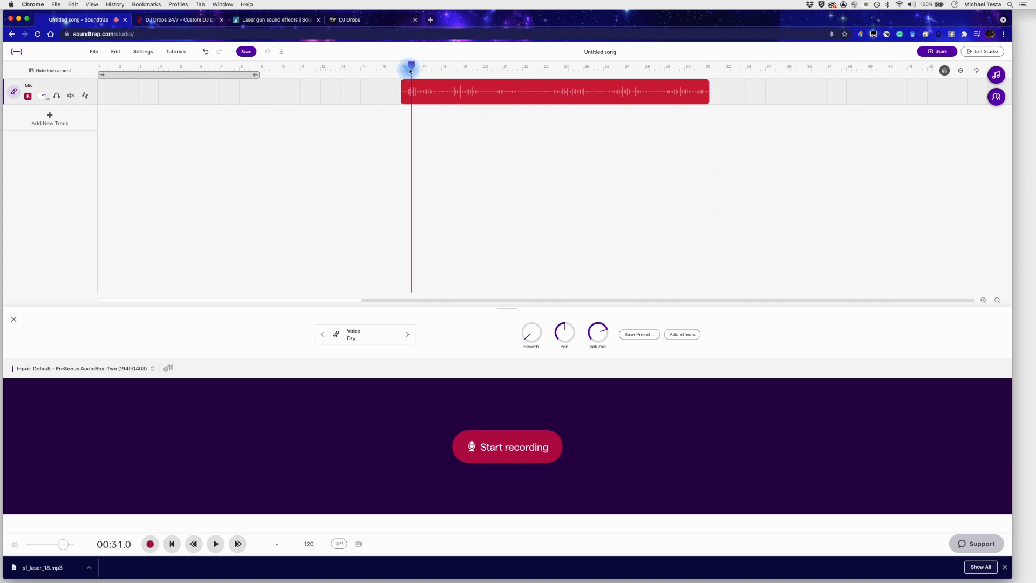
click(216, 544)
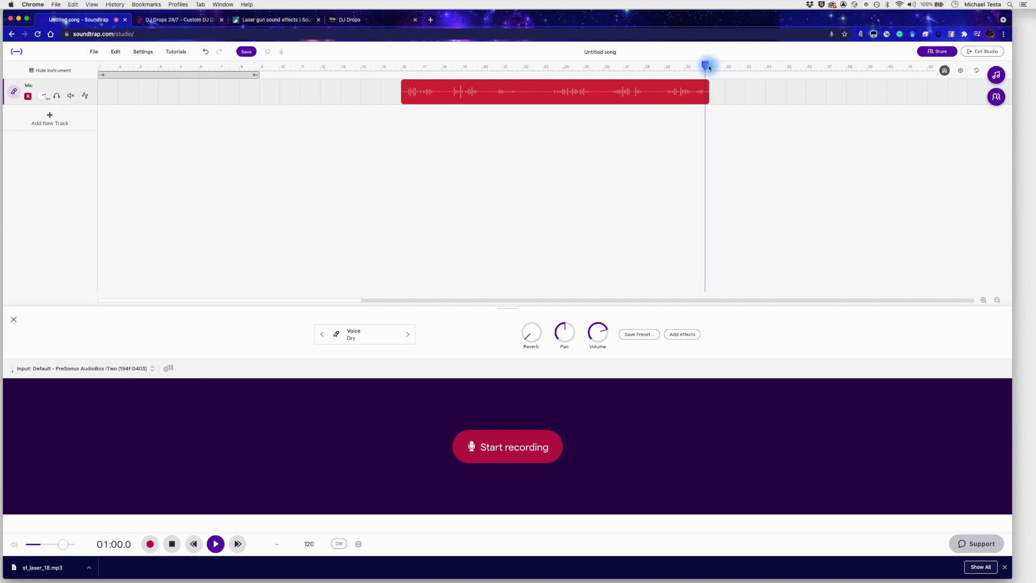
drag(708, 68, 669, 67)
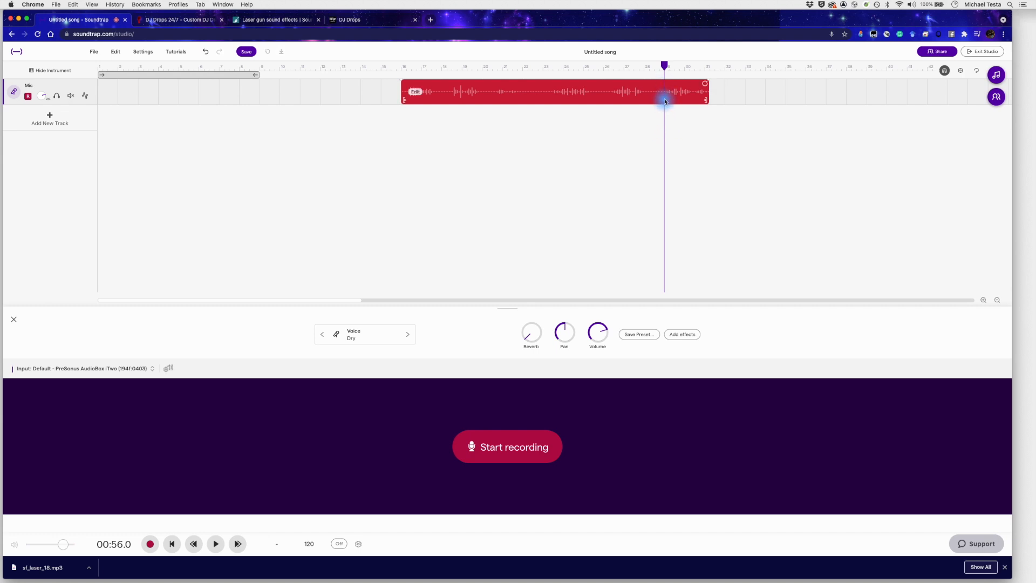
mouse_move(694, 100)
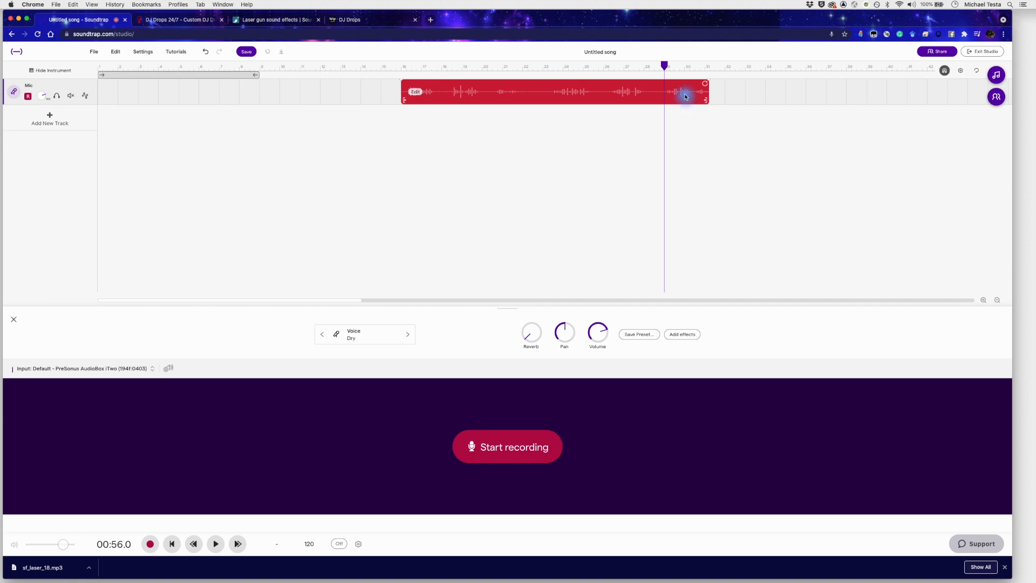
Split the selected vocal clip at the playhead via Edit > Split region
click(116, 52)
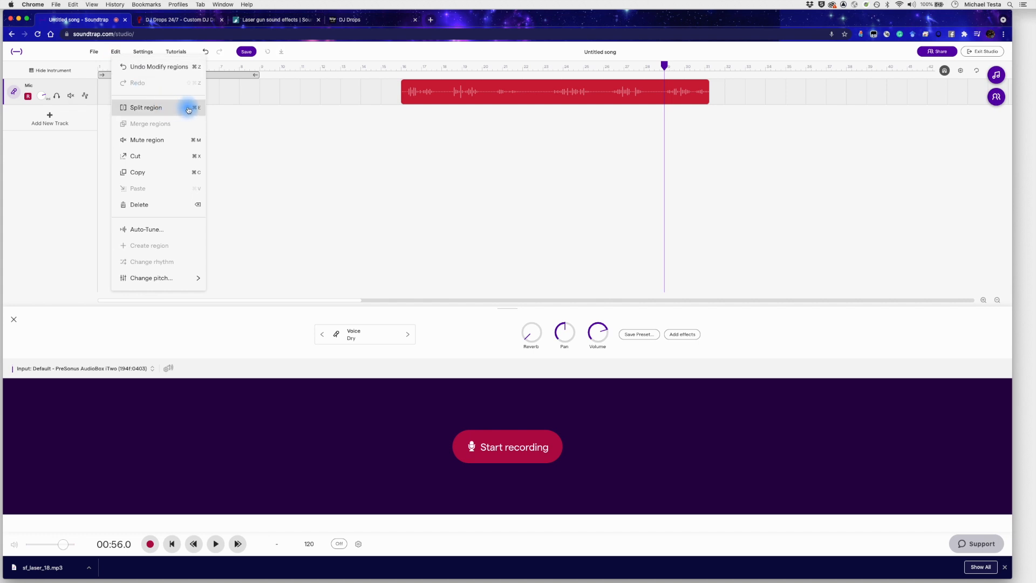
mouse_move(181, 108)
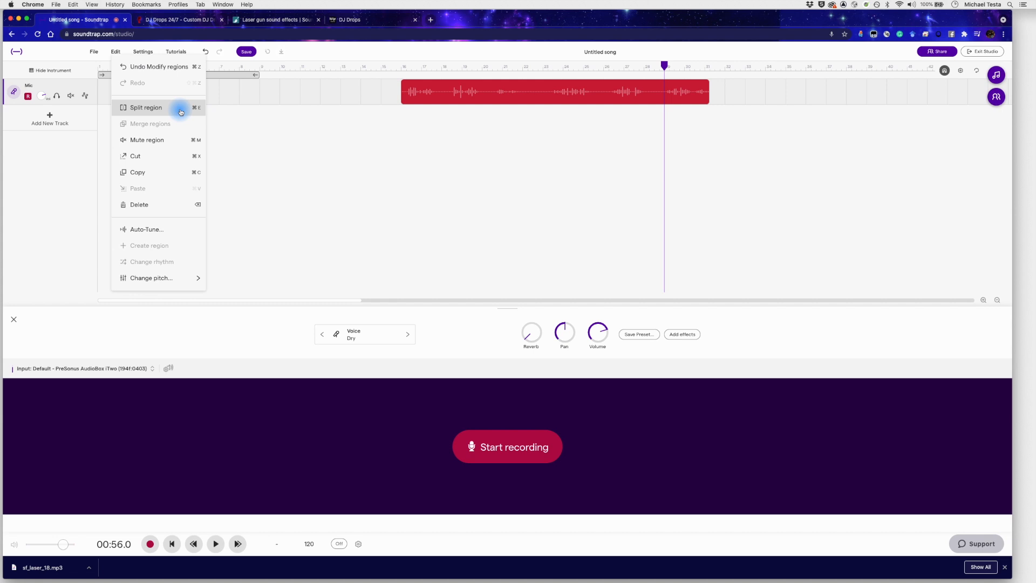
click(146, 106)
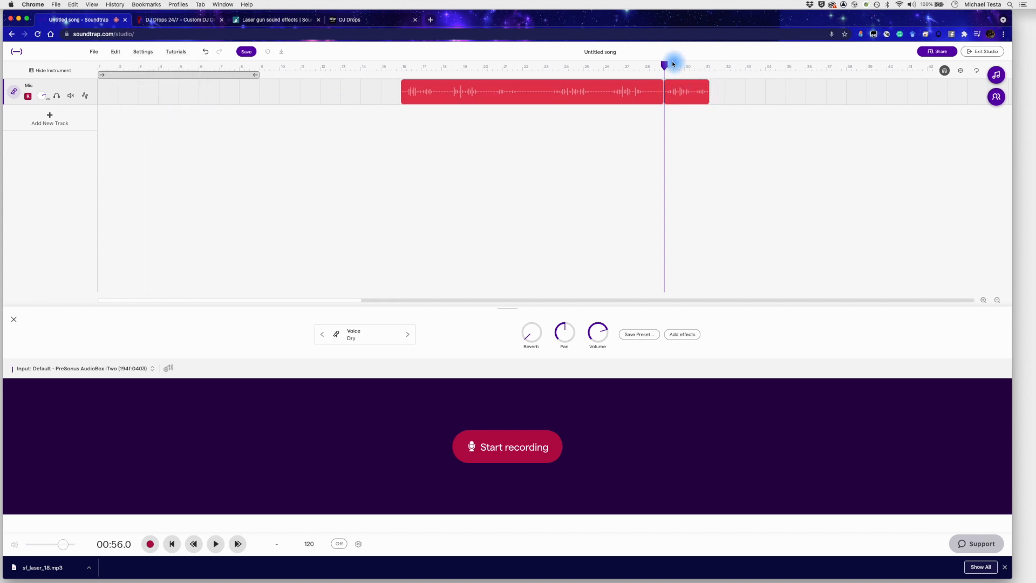
mouse_move(644, 109)
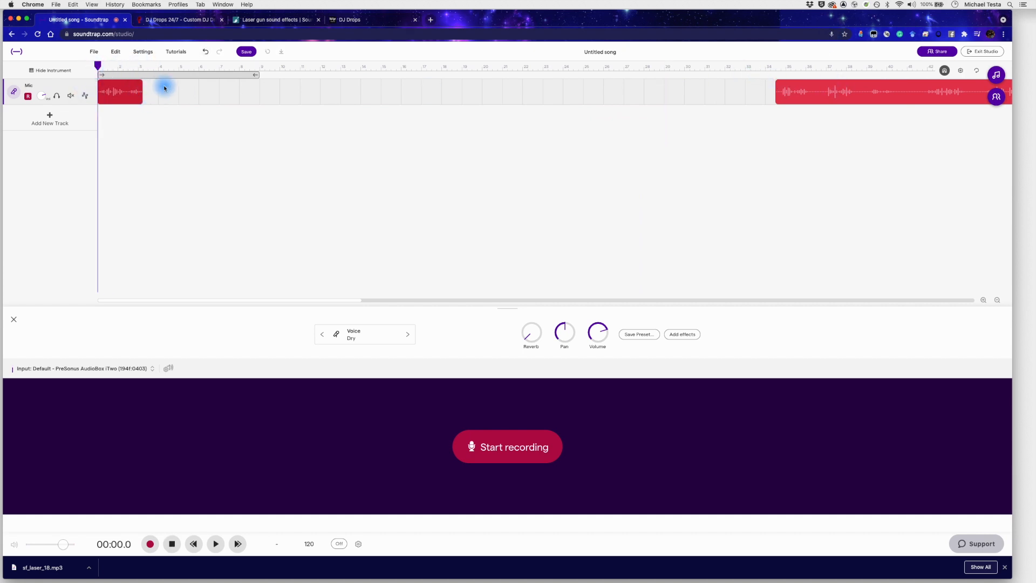
Remove the long leftover clip and rename the track 'Dry Vocal'
click(997, 298)
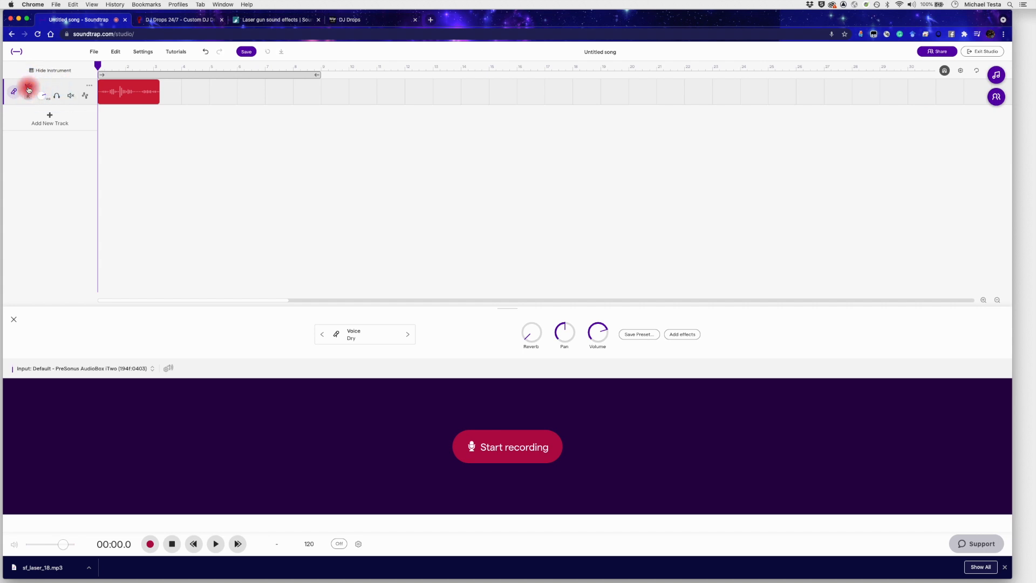
double_click(52, 84)
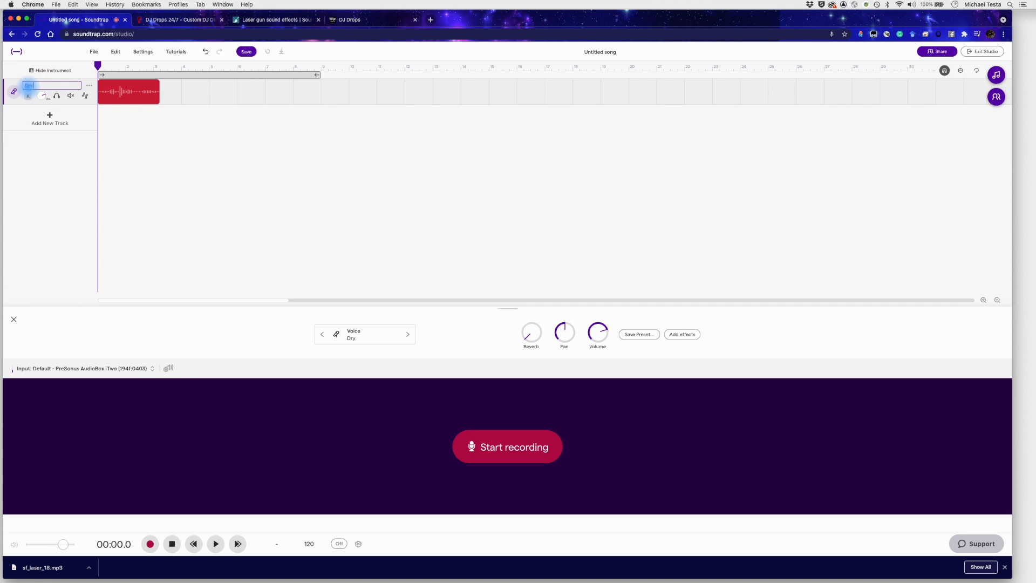
text(Vocal)
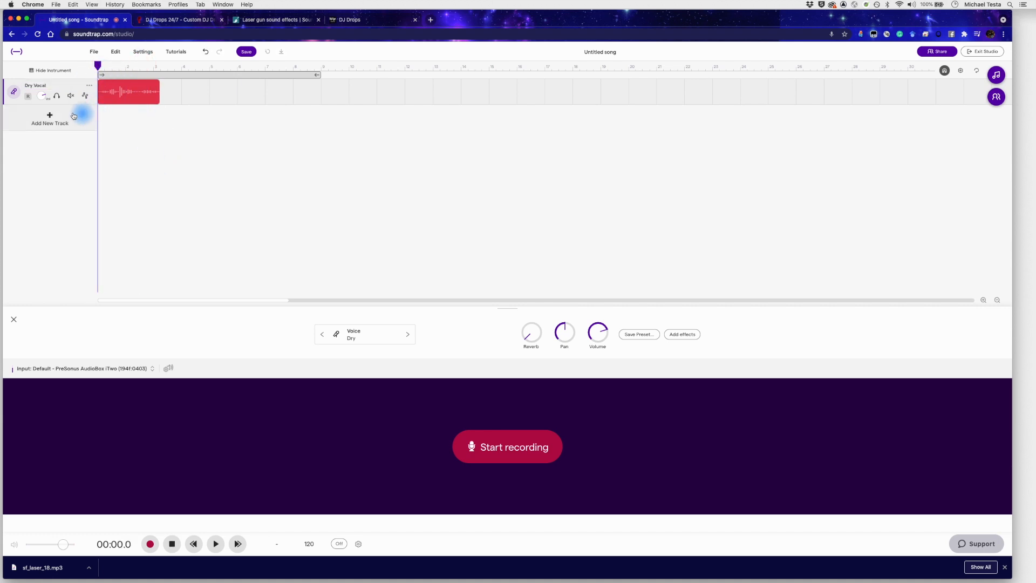
Add a second Voice & microphones track and select the Dry Vocal clip to copy
click(50, 118)
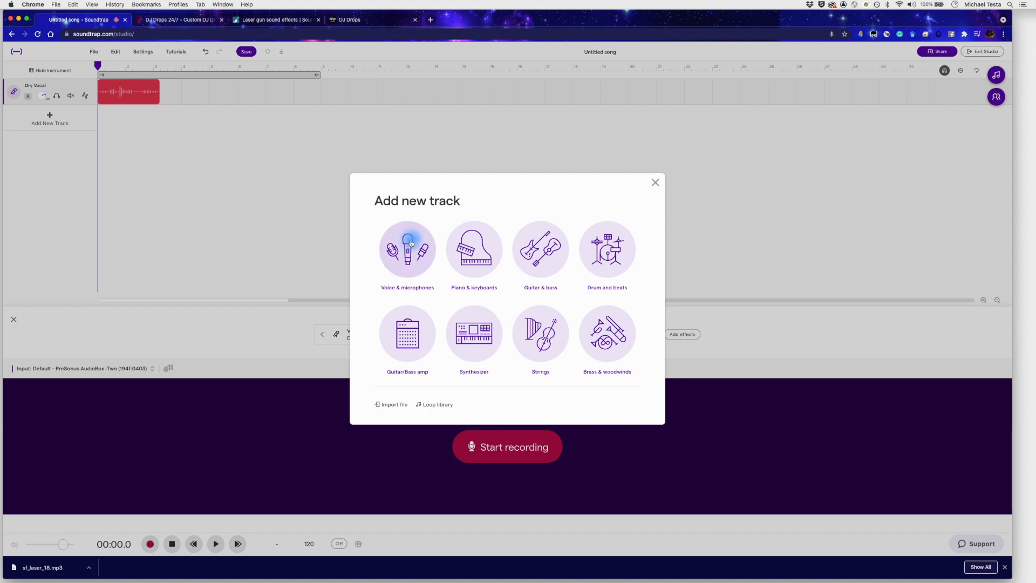
click(407, 249)
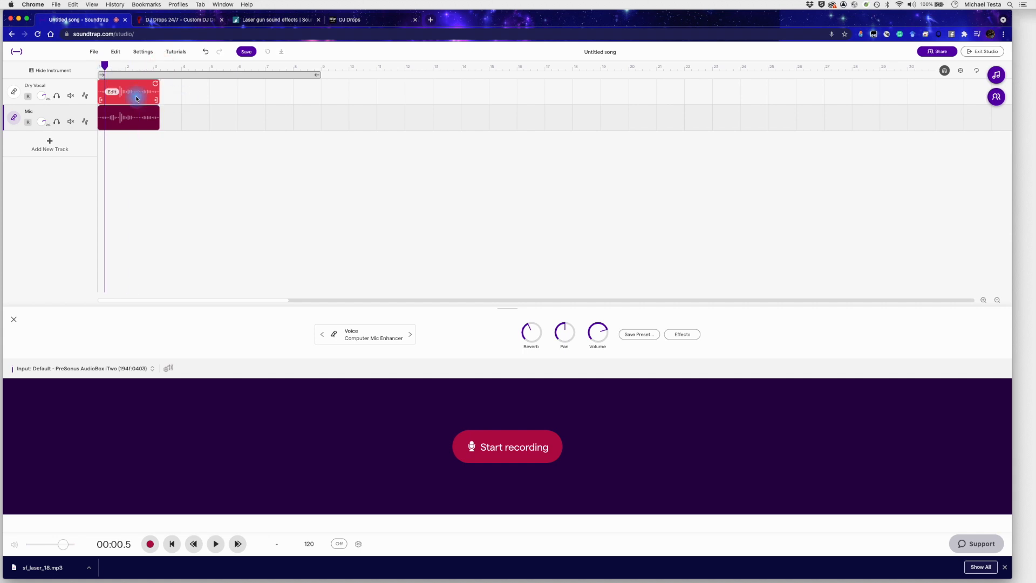
click(216, 543)
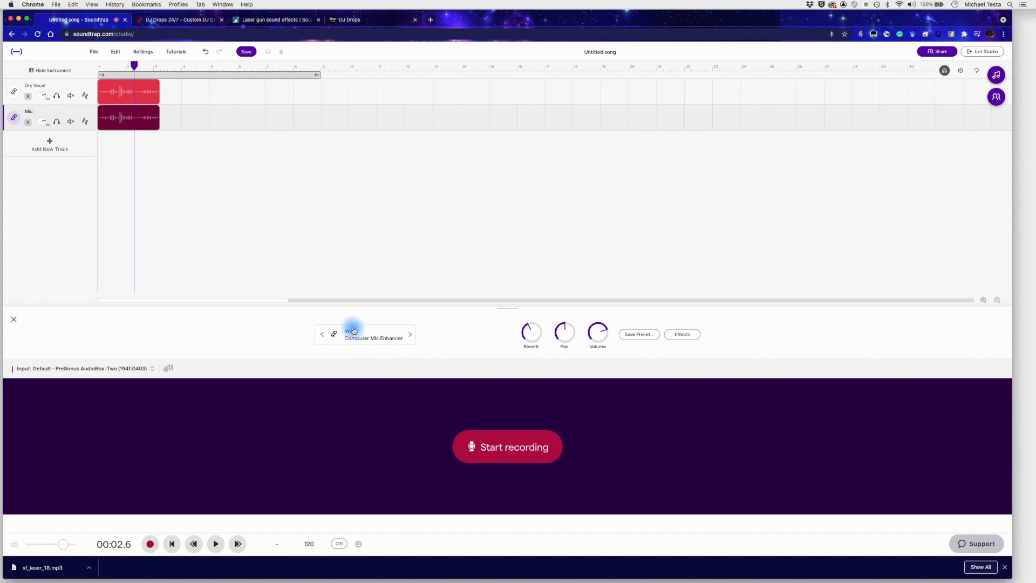
Try the Echo voice preset on the Mic track, then settle on the Psychedelic preset
click(373, 334)
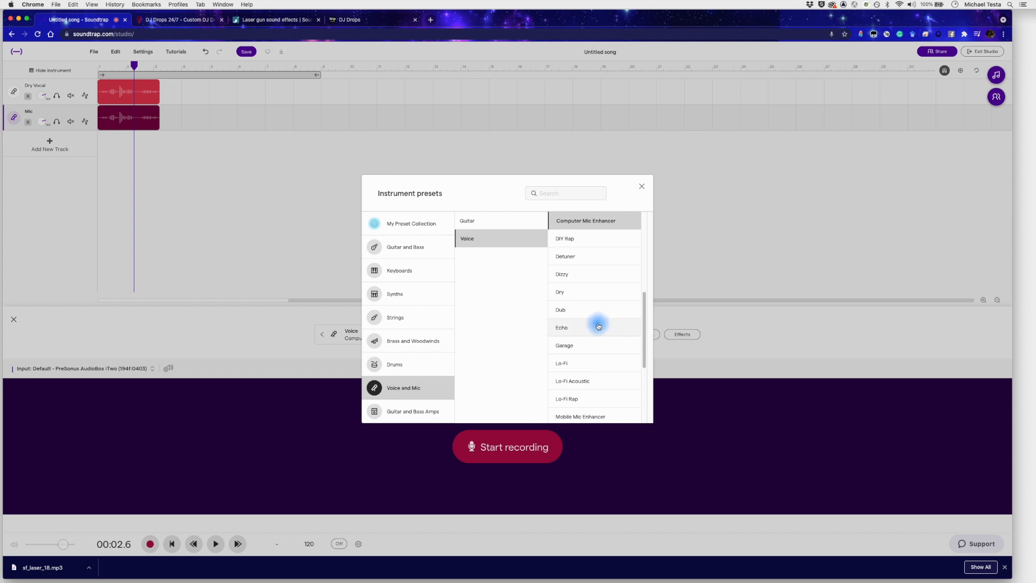
click(562, 327)
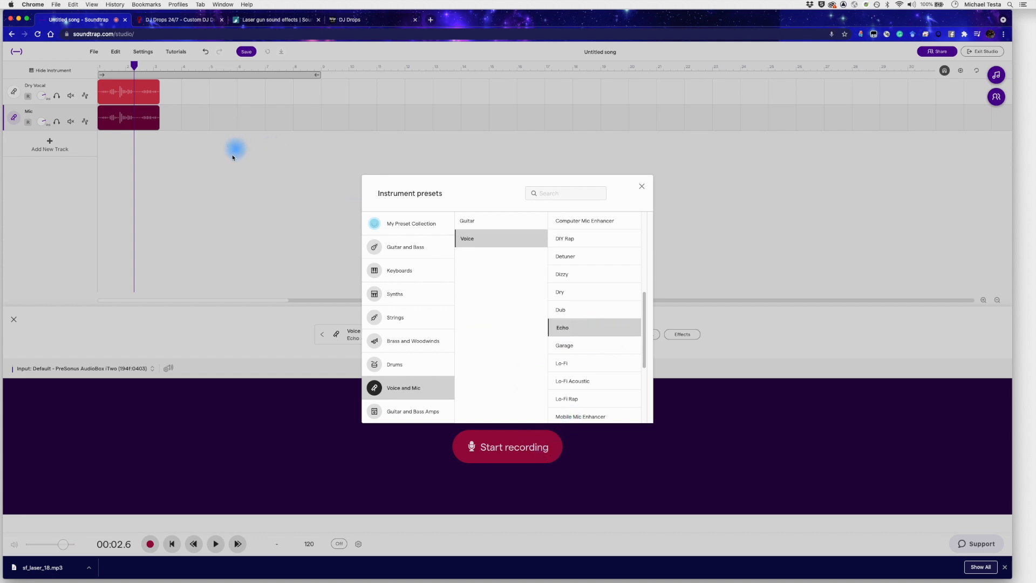
click(641, 186)
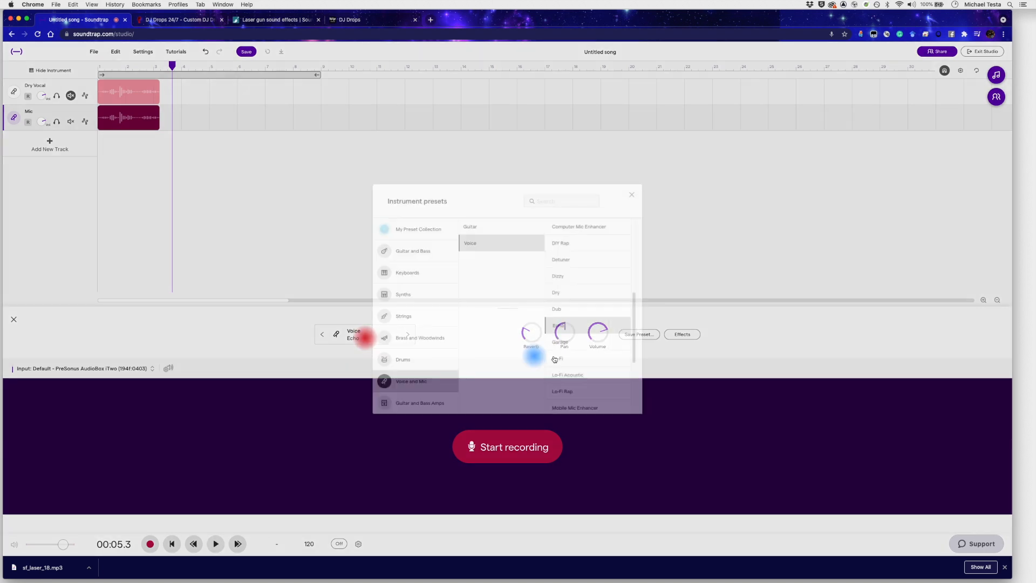
scroll(down, 3)
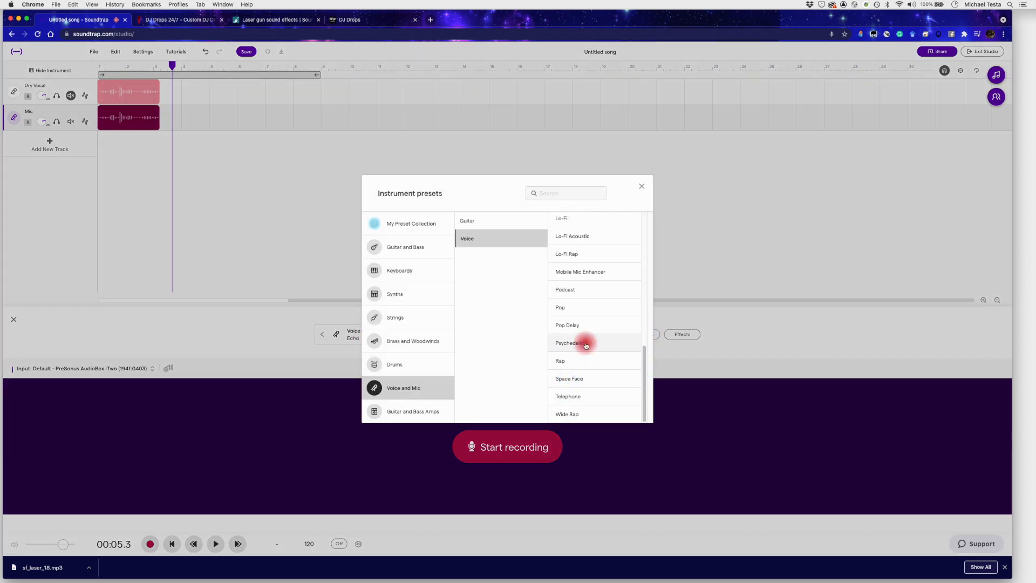
click(570, 342)
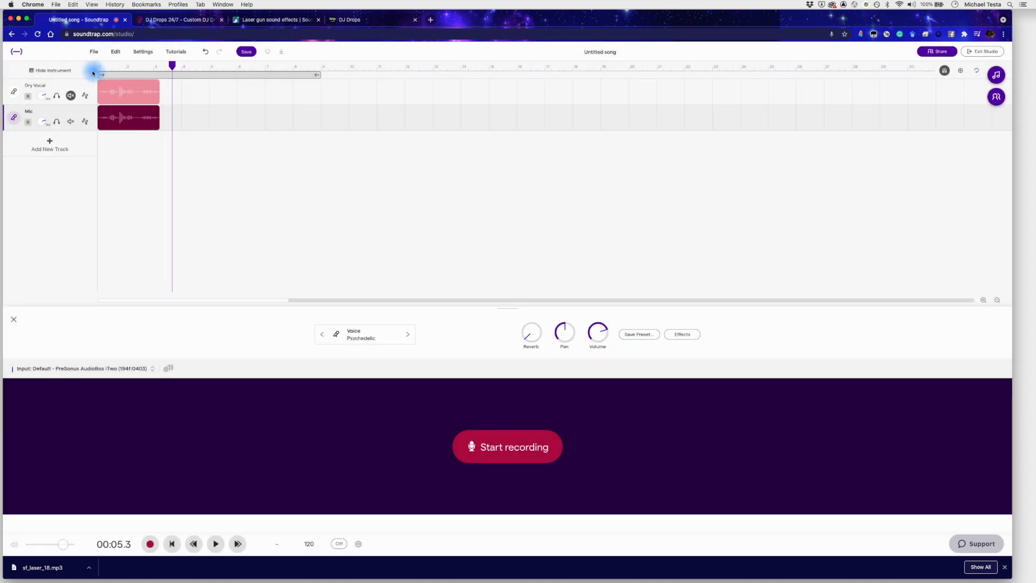
Play the Dry Vocal and Psychedelic Mic tracks back together from the song start
click(215, 543)
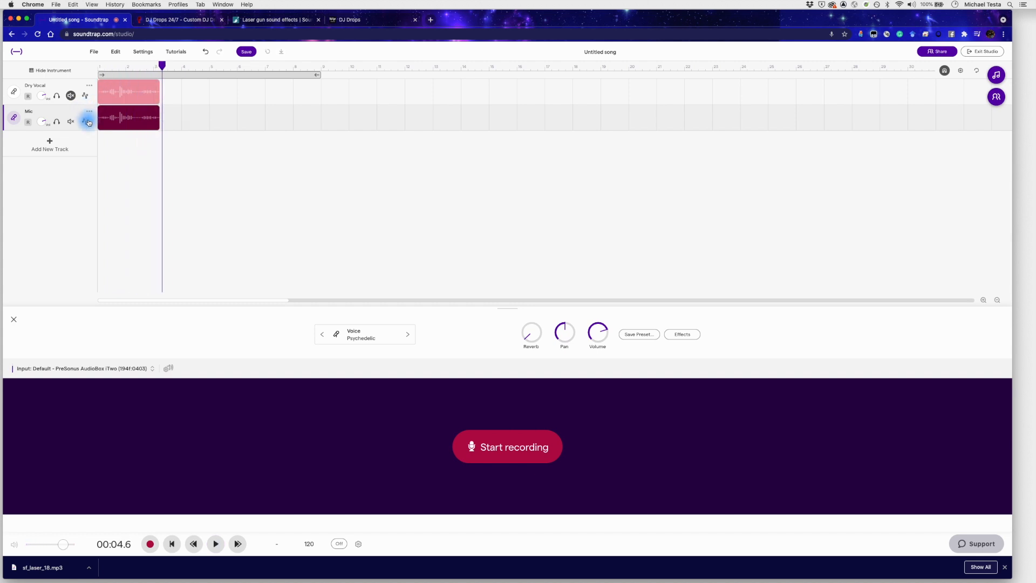
click(56, 121)
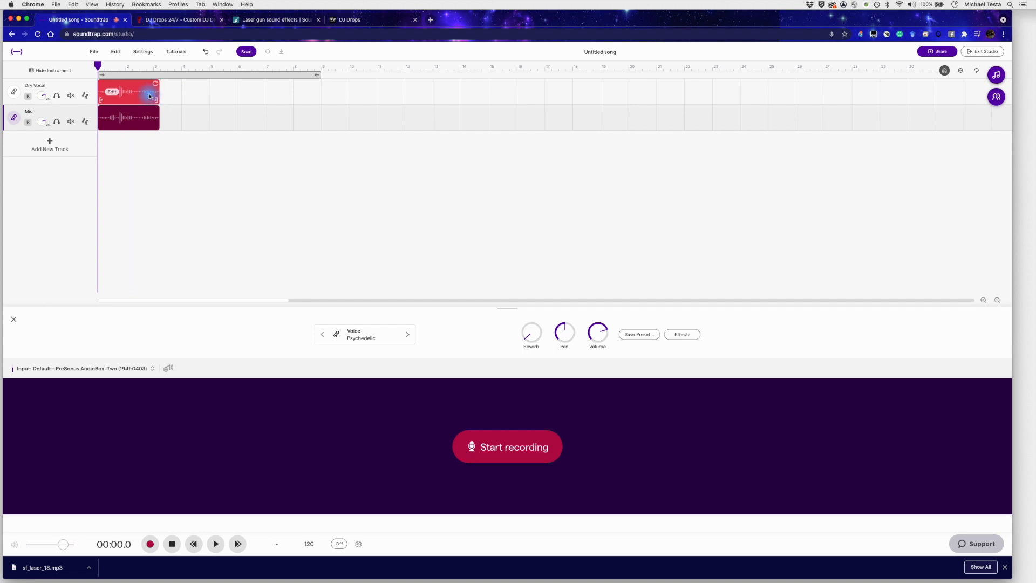
Select the Dry Vocal clip near the song start and zoom in two levels on the timeline
click(215, 543)
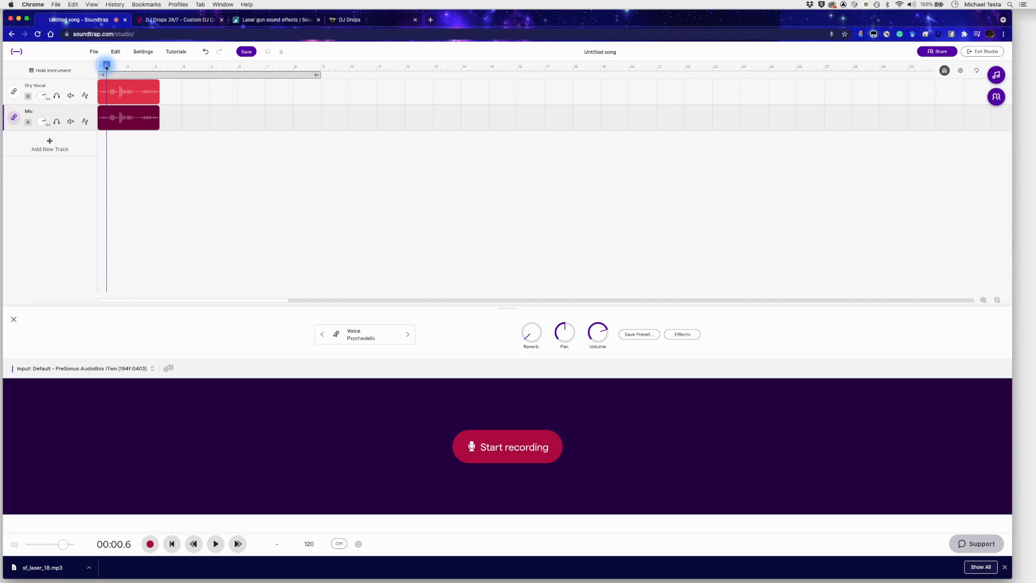
click(128, 90)
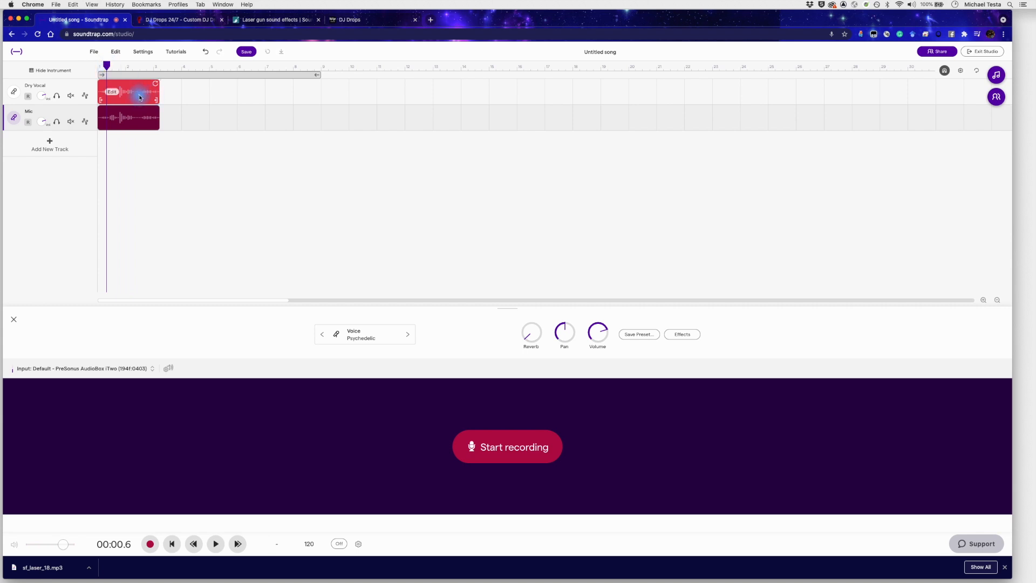
click(172, 543)
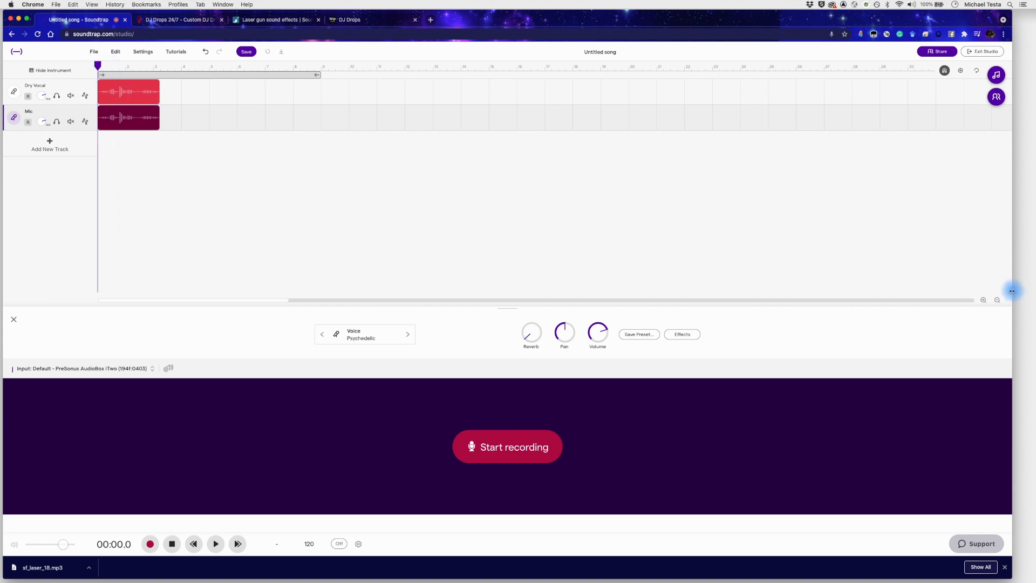
click(984, 299)
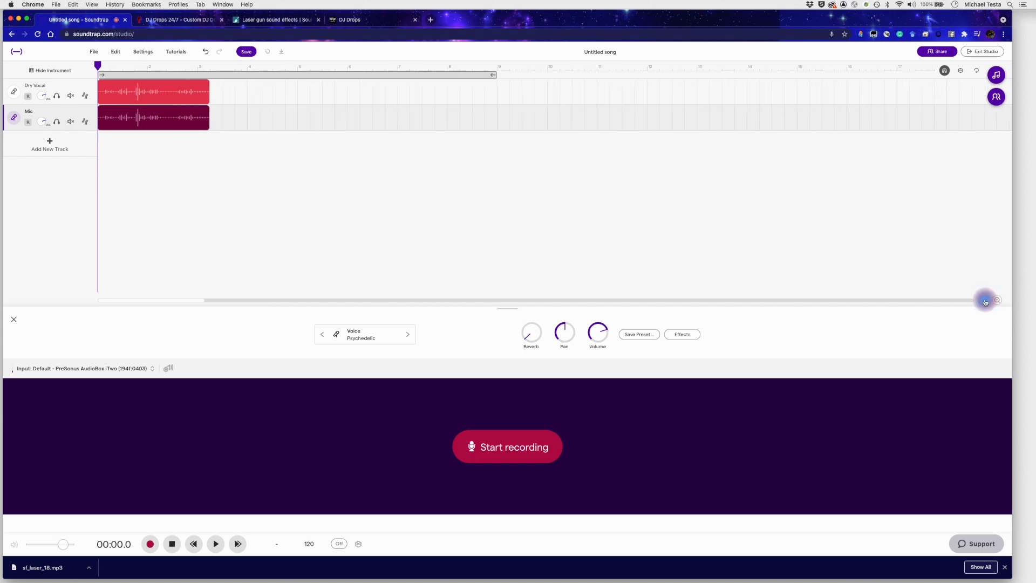
click(984, 299)
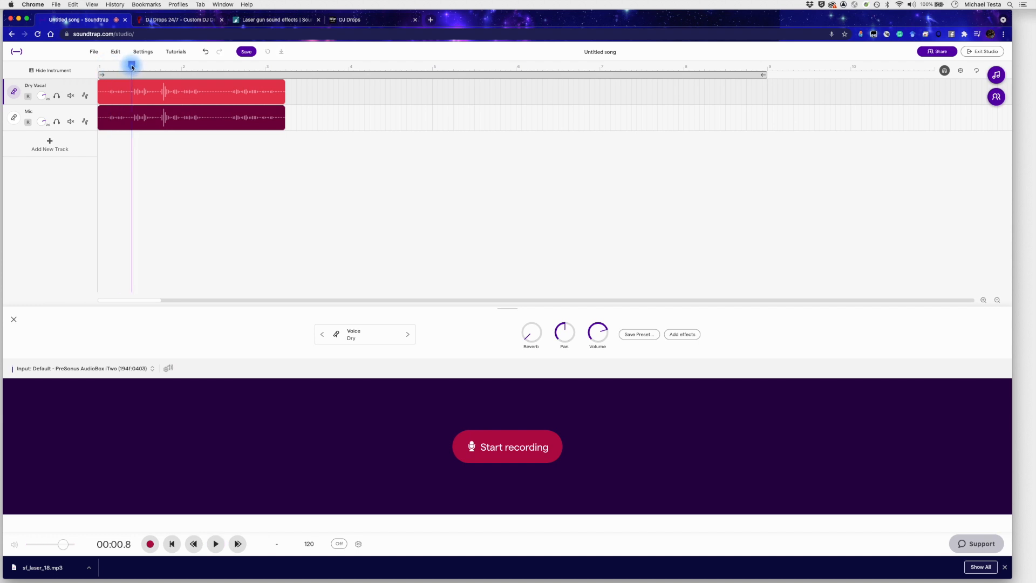
Split the vocal just after the first word and shift the later part so the Mic copy trails Dry Vocal
click(159, 126)
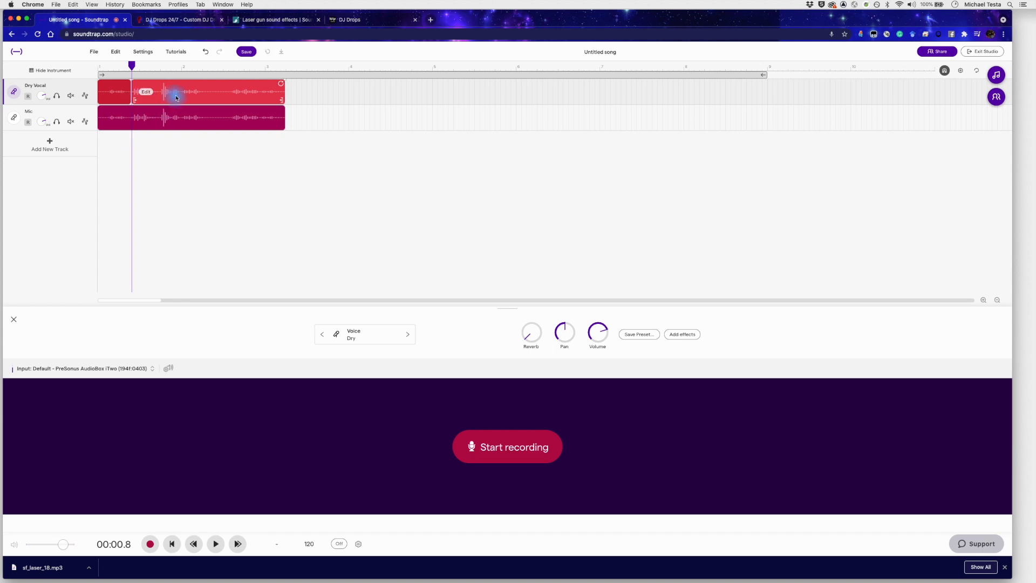
click(165, 126)
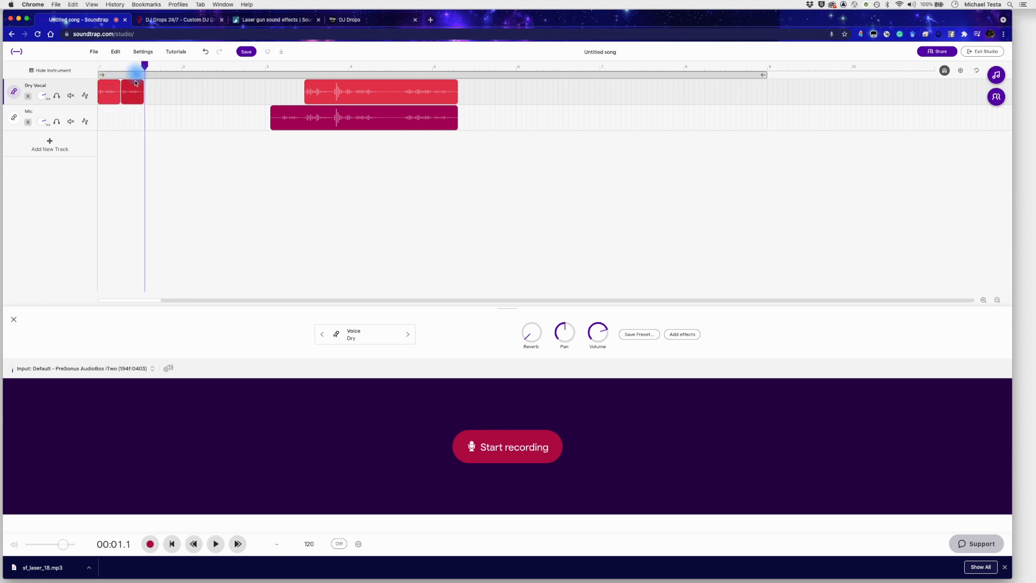
drag(131, 93, 114, 118)
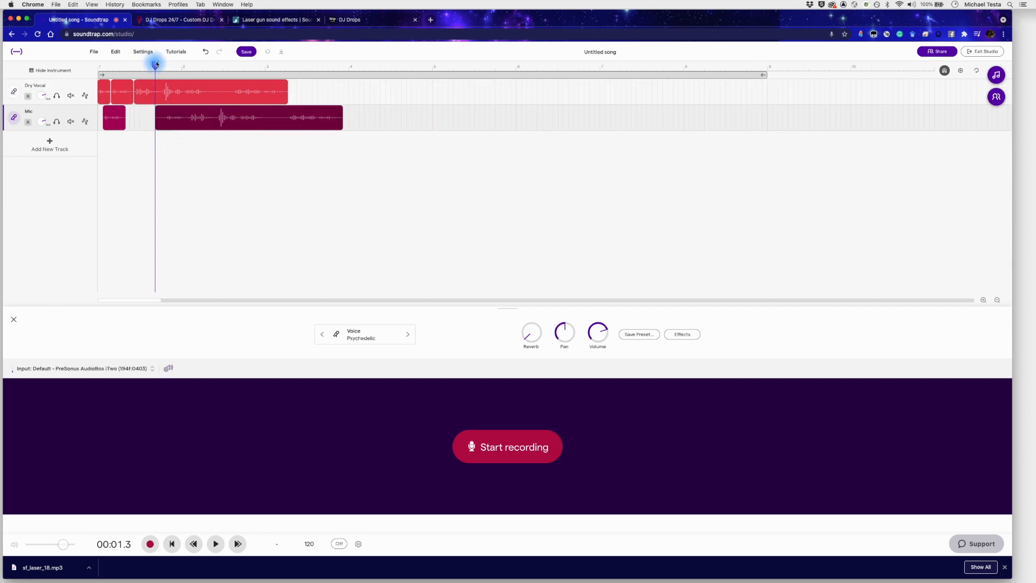
click(215, 542)
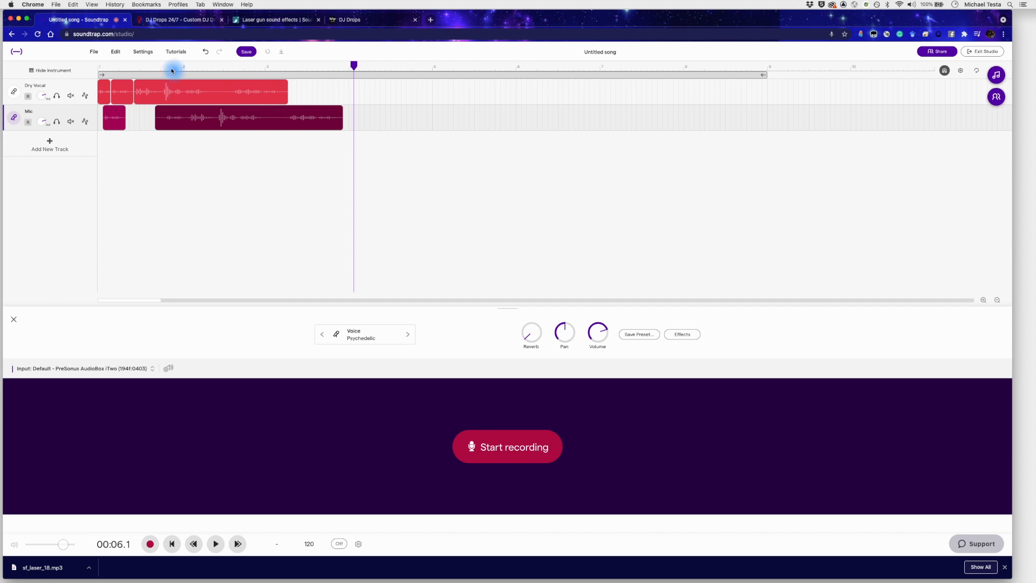
Add a third track holding the full vocal take and give it the Space Face voice preset
click(165, 66)
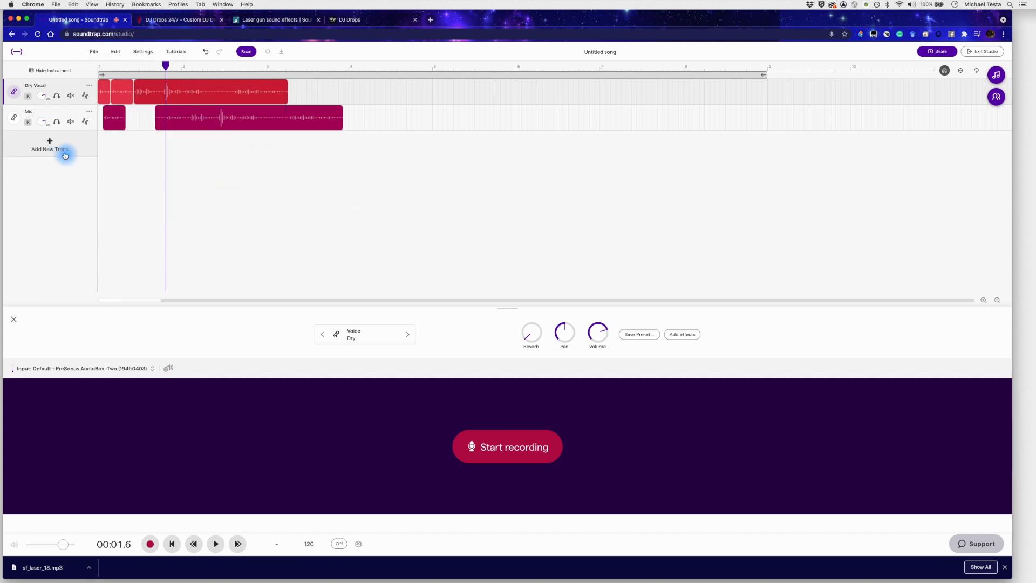
click(49, 149)
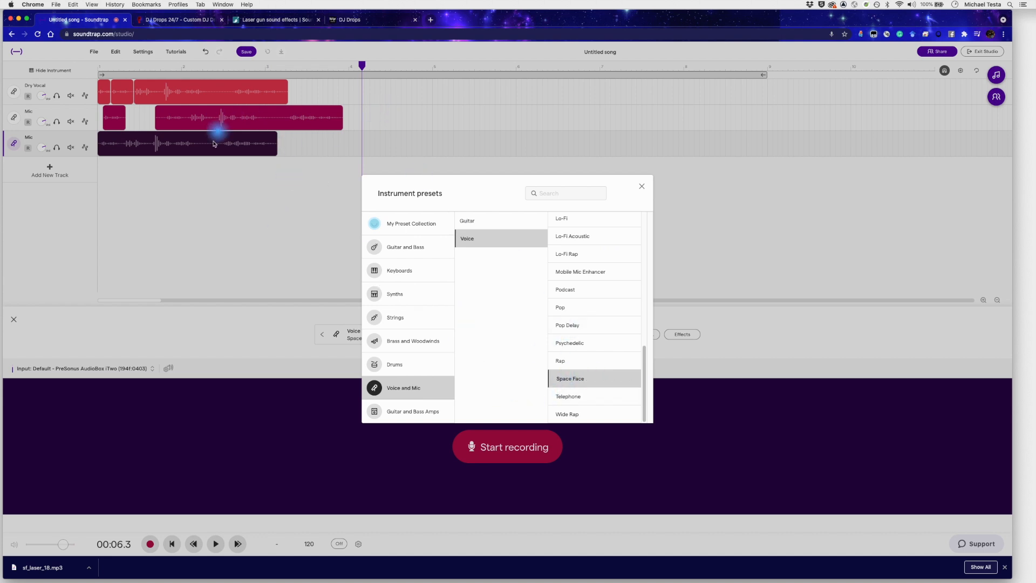
click(640, 186)
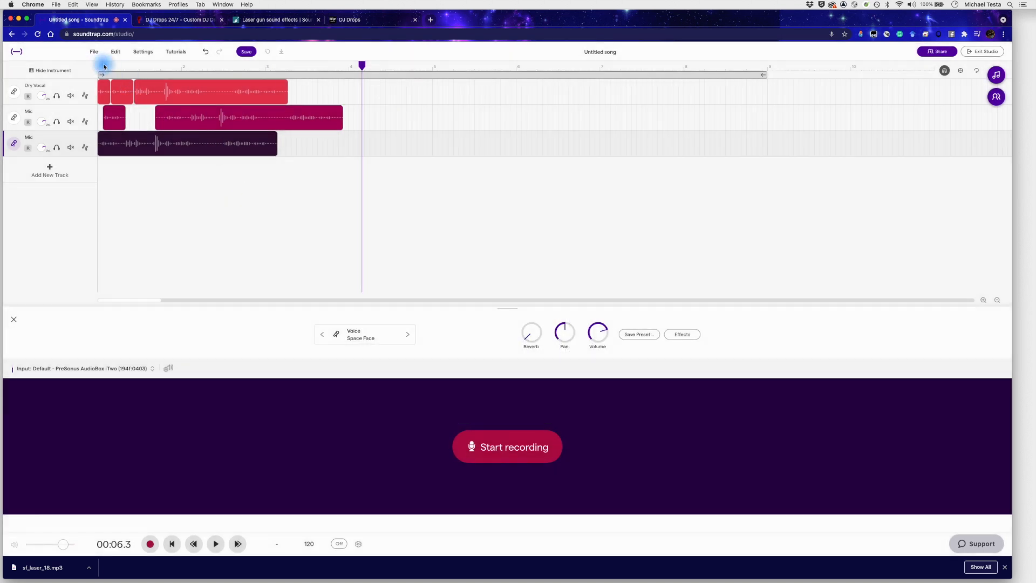
Leave the three-track vocal arrangement and switch to the Laser gun sound effects browser tab
click(216, 543)
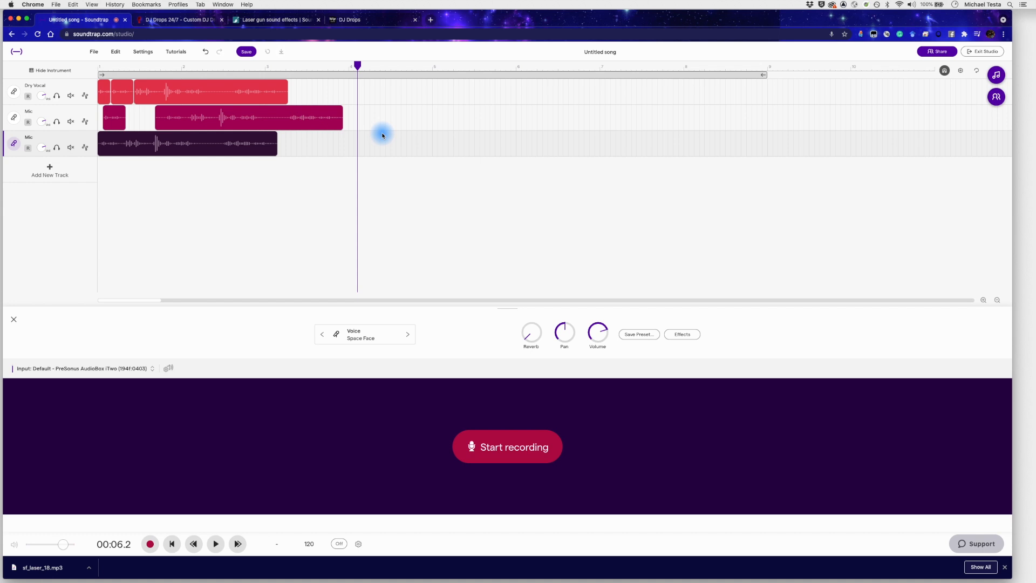
mouse_move(360, 147)
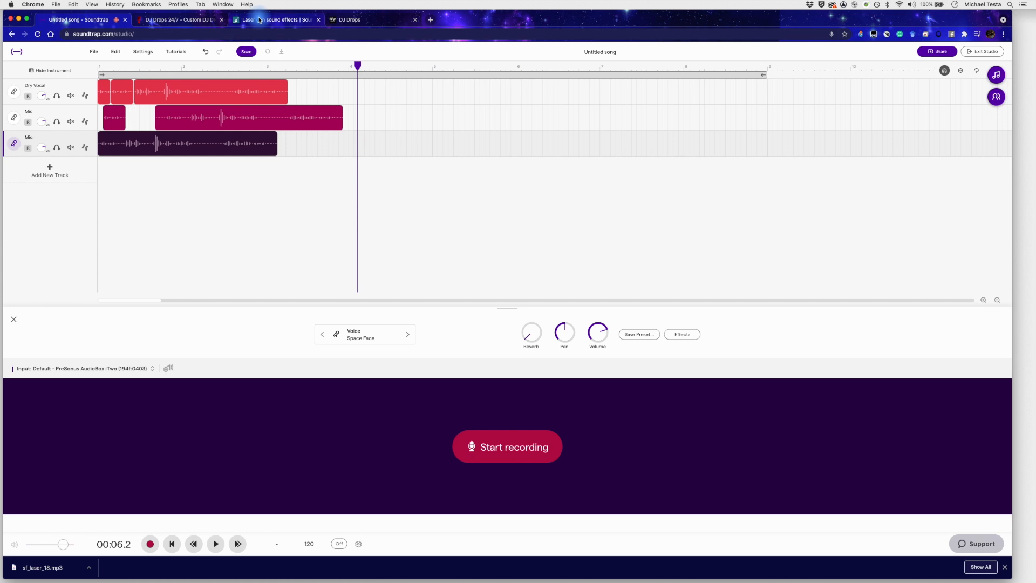
click(273, 20)
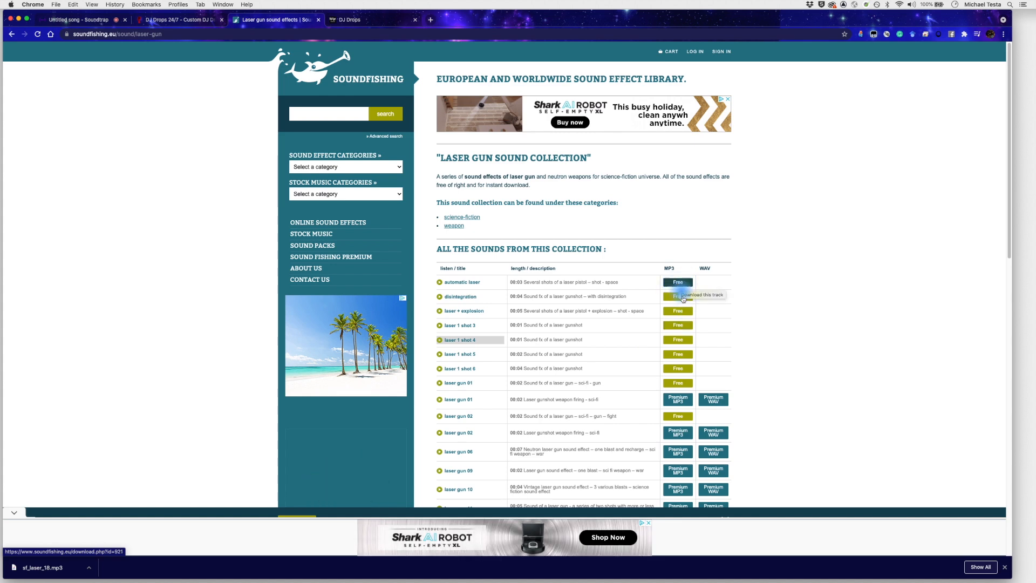
Download the disintegration, laser + explosion, laser 1 shot 4 and laser 1 shot 6 MP3s
click(677, 295)
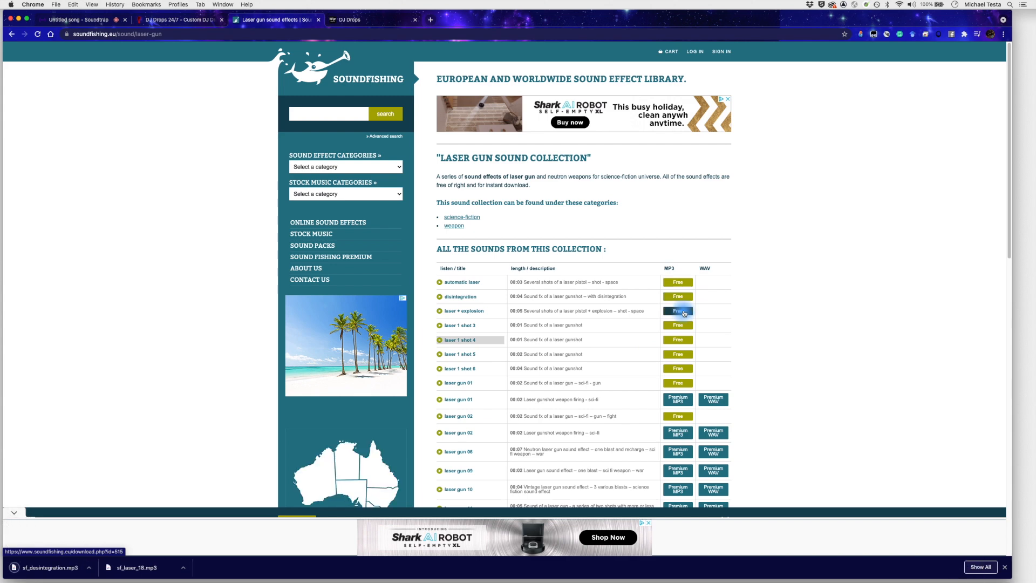
click(677, 339)
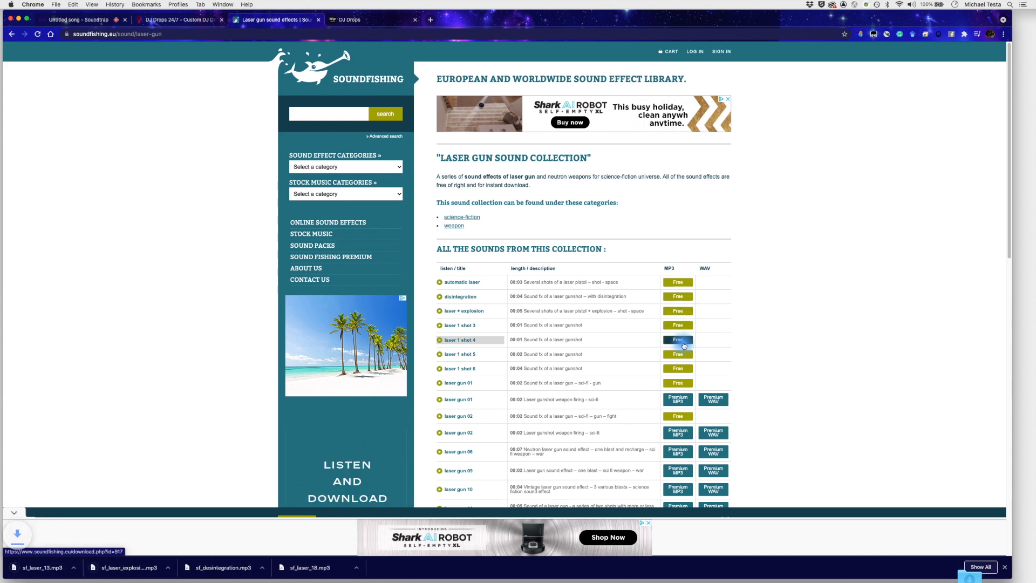
click(677, 368)
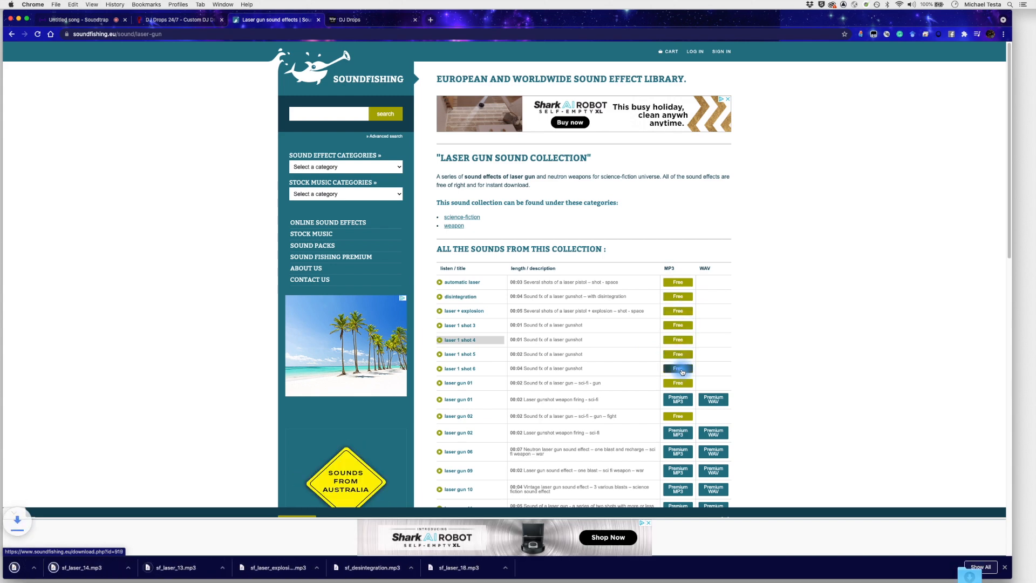
click(677, 415)
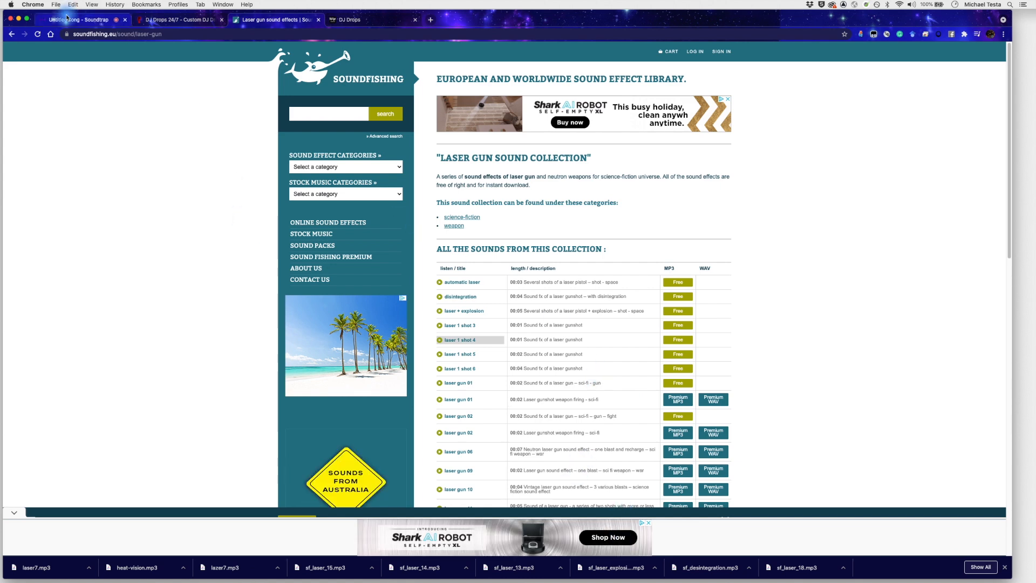
Return to the Soundtrap project and import the downloaded laser MP3s as six new tracks
click(78, 19)
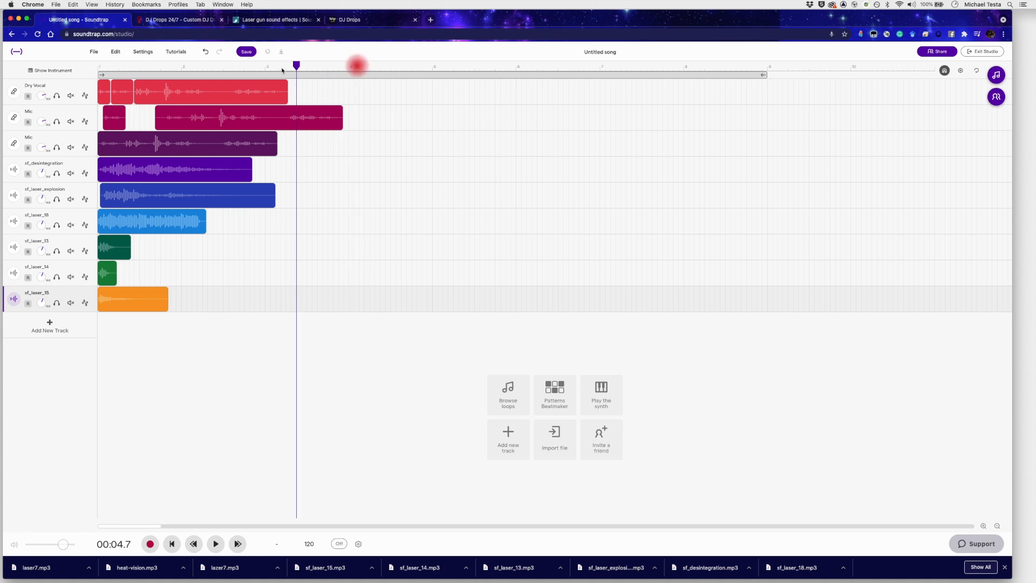
Move the disintegration effect later in the song and trim sf_laser_18 to a single shot, auditioning from the start
click(172, 543)
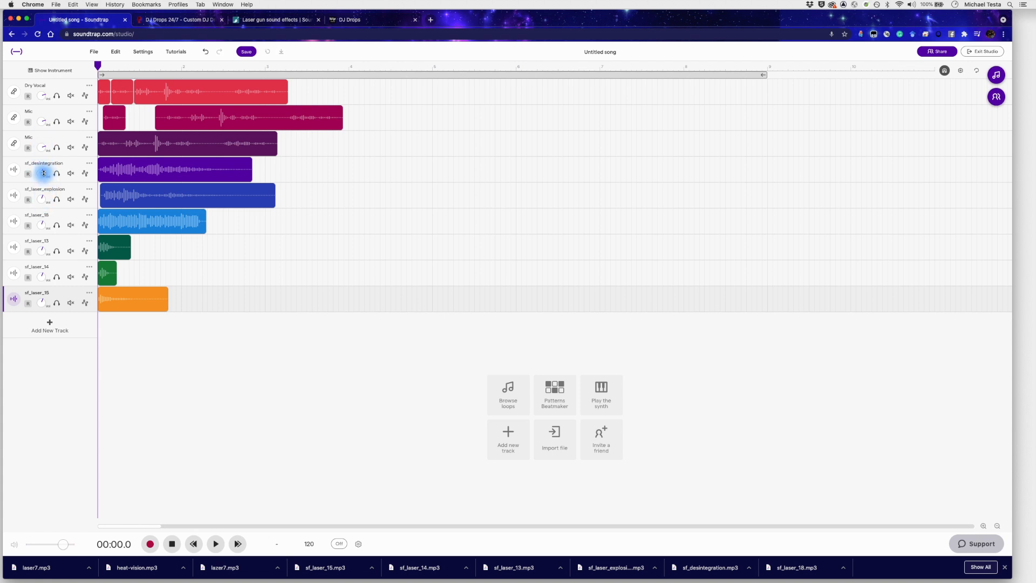
mouse_move(71, 173)
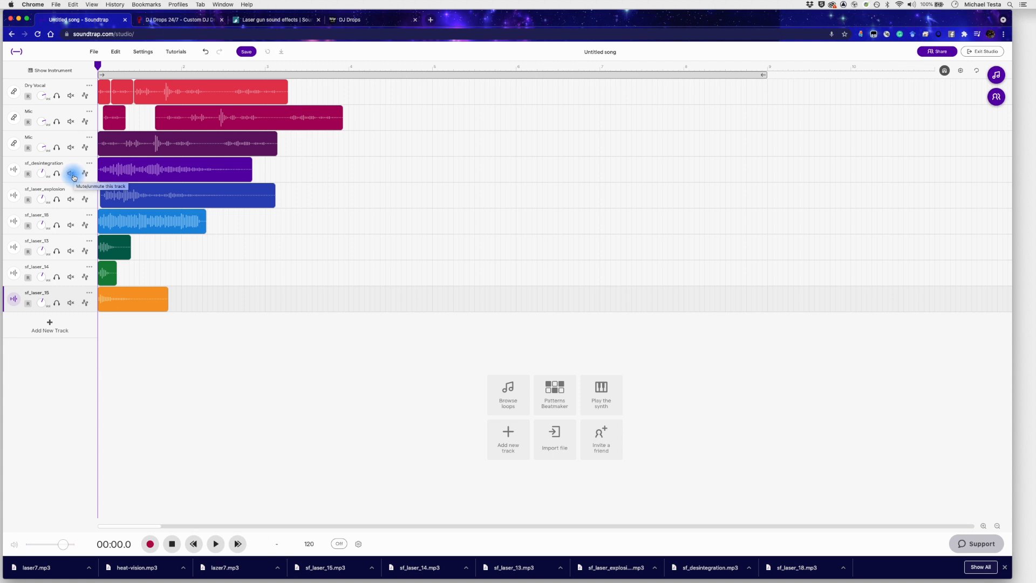
click(216, 543)
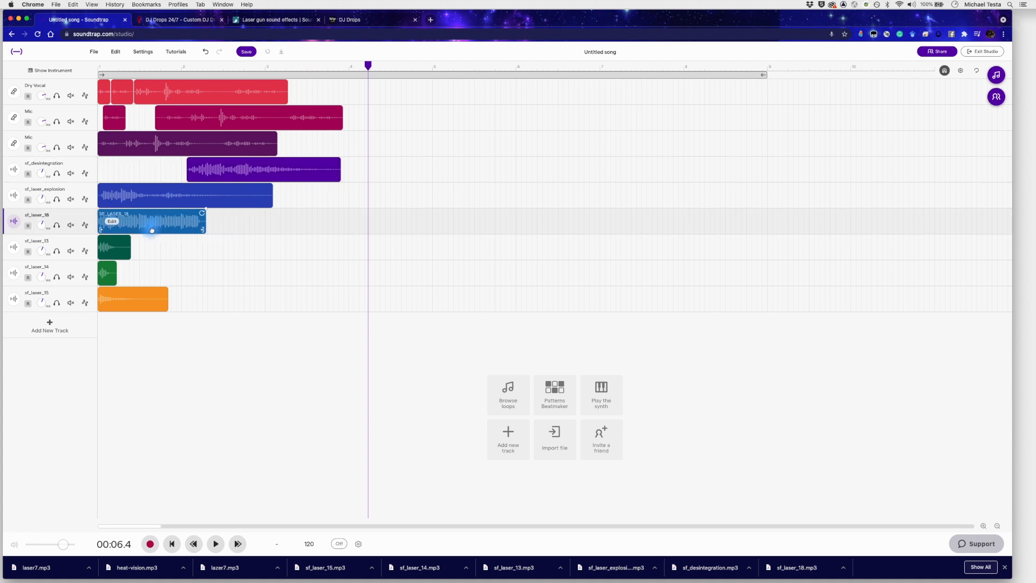
drag(205, 220, 347, 220)
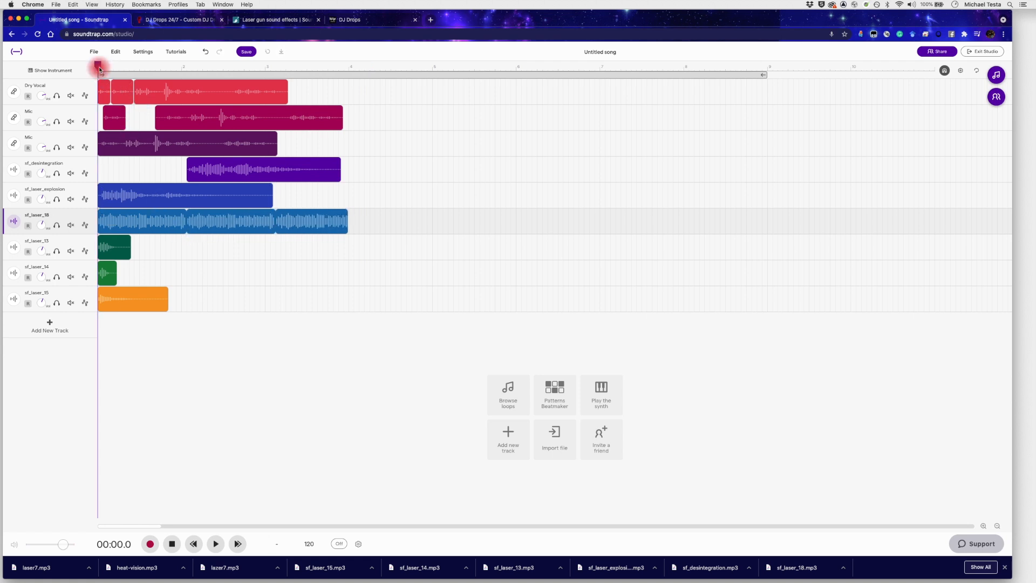
click(214, 542)
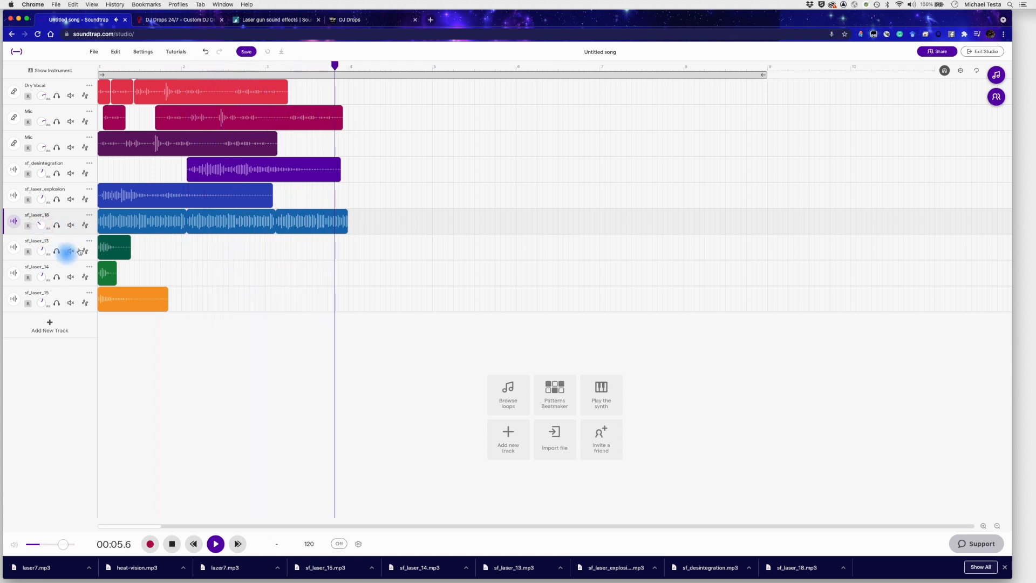
click(215, 542)
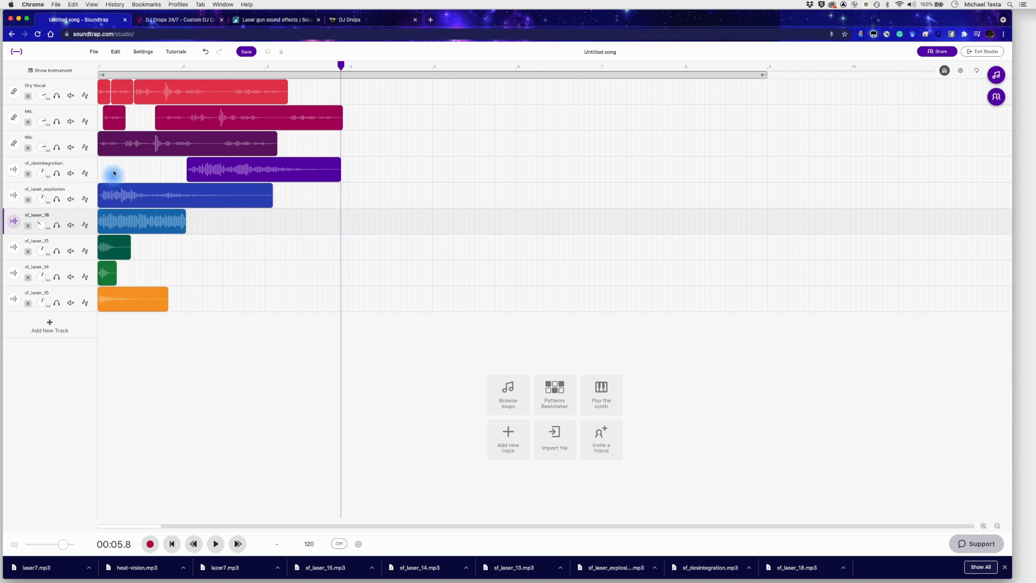
Stagger sf_laser_13, 14 and 15 later in sequence, add laser7 and heat-vision tracks, and audition the cascade
click(216, 543)
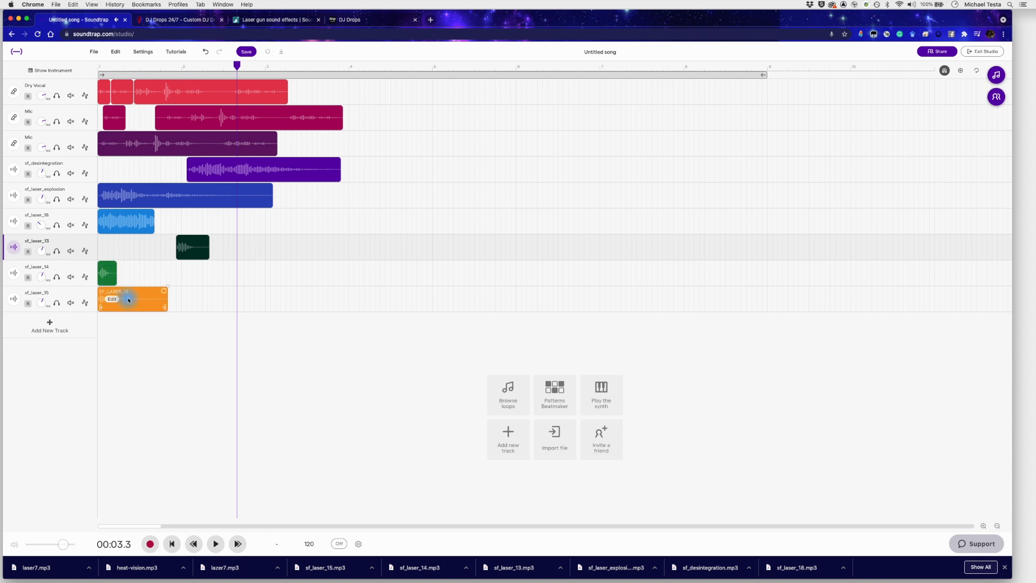
drag(131, 299, 324, 299)
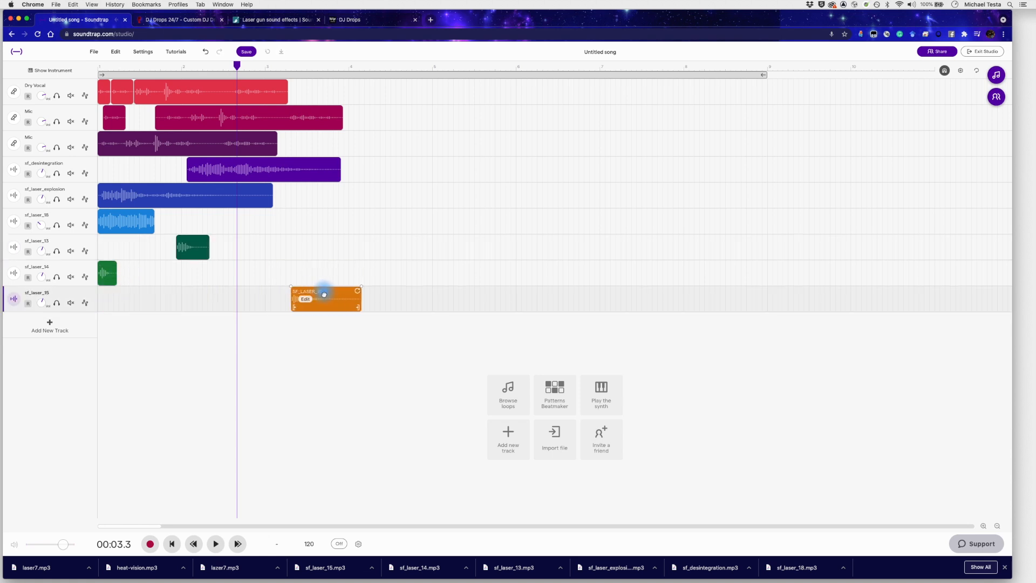
click(215, 543)
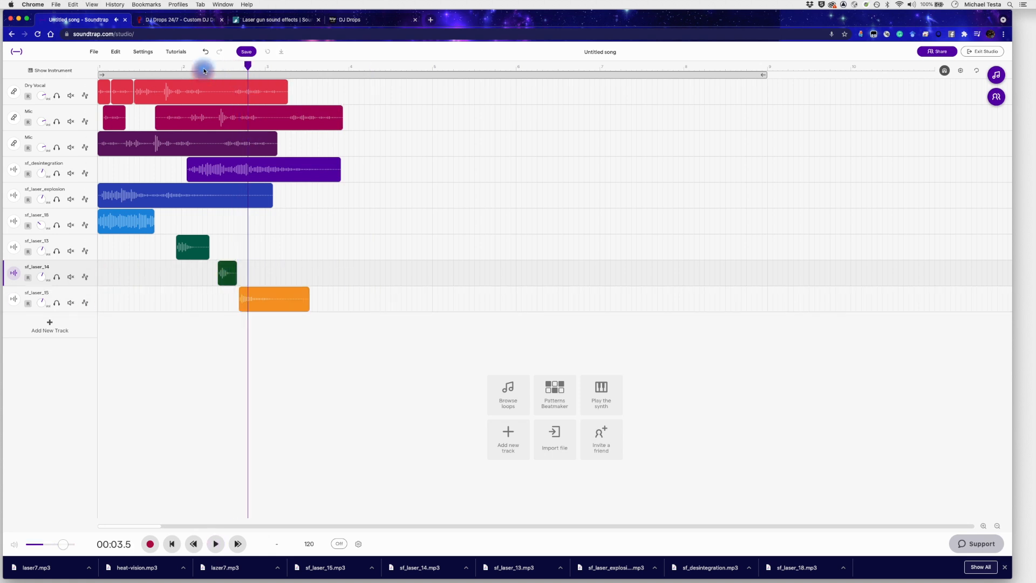
click(215, 543)
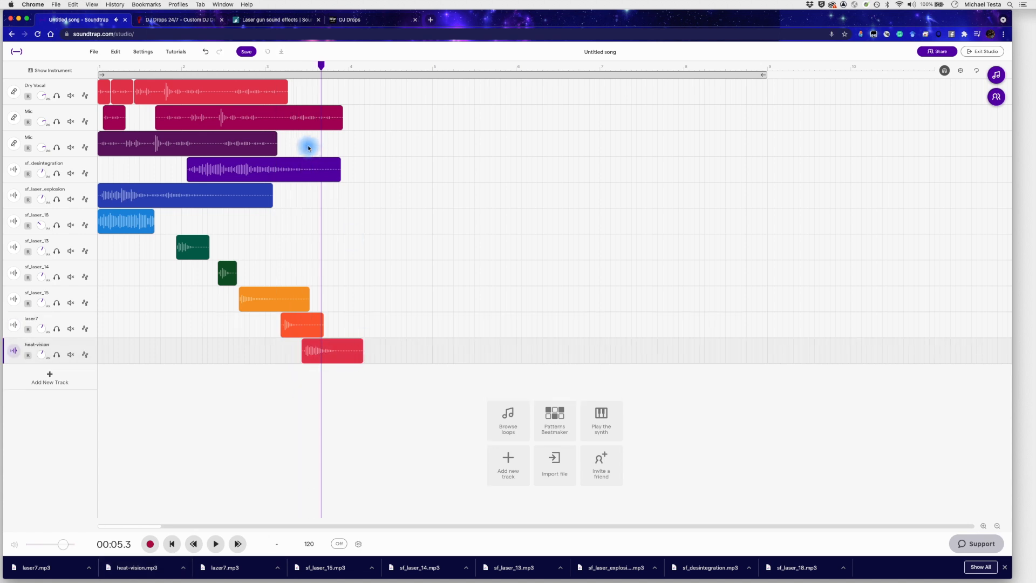
Show the heat-vision track's sound settings and automation options, keeping its Clean preset
click(216, 542)
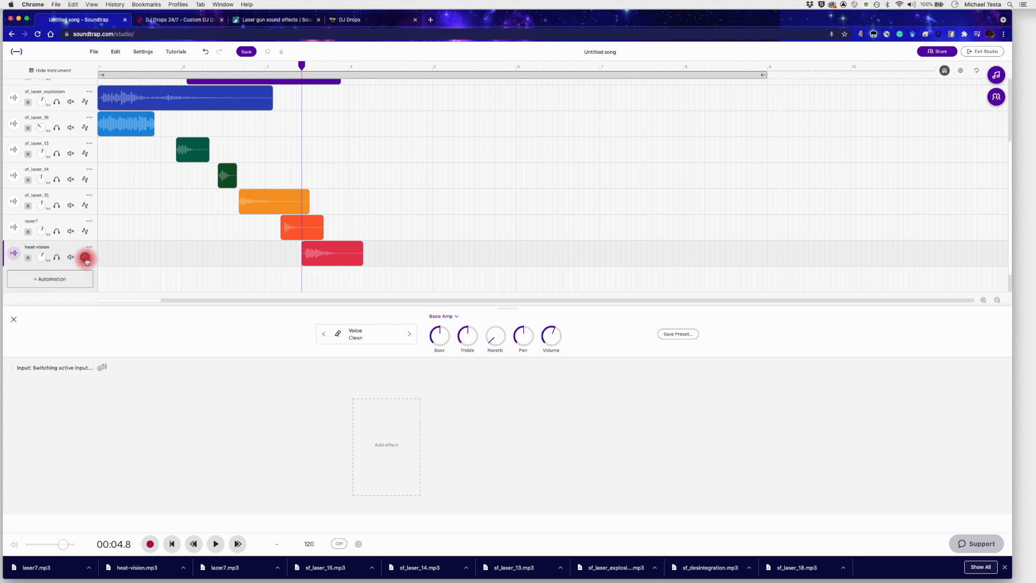
Add a Pan automation lane to heat-vision and swing its curve sharply at the clip start
click(84, 257)
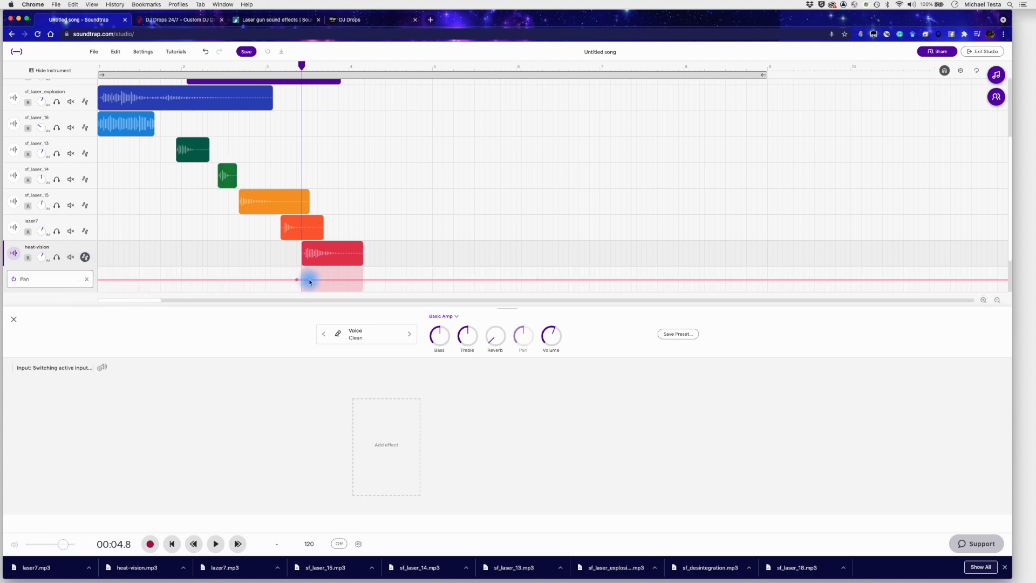
drag(309, 282, 316, 270)
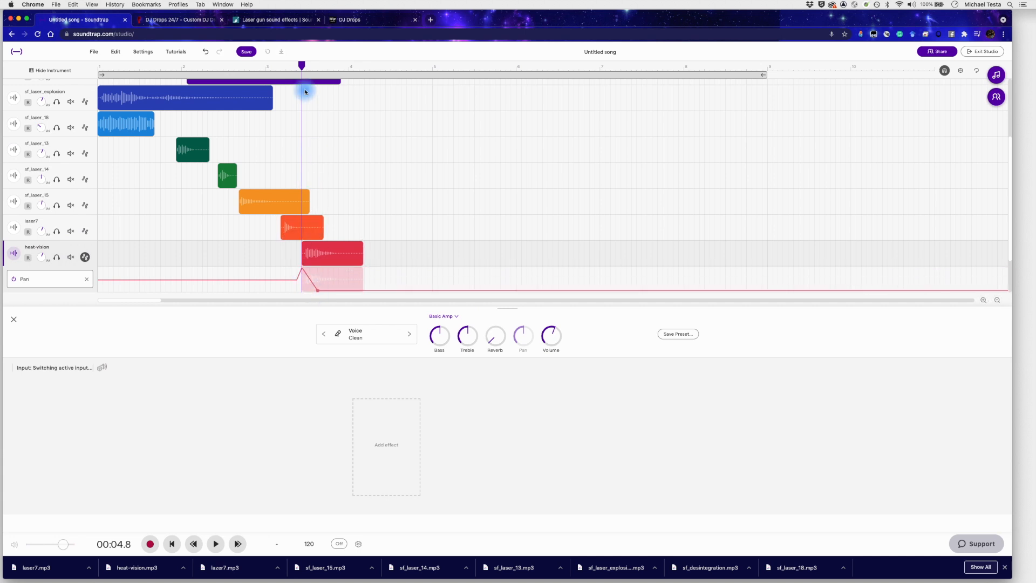
Rewind and play the arrangement to hear the pan sweep, then stop and hide the instrument
click(216, 543)
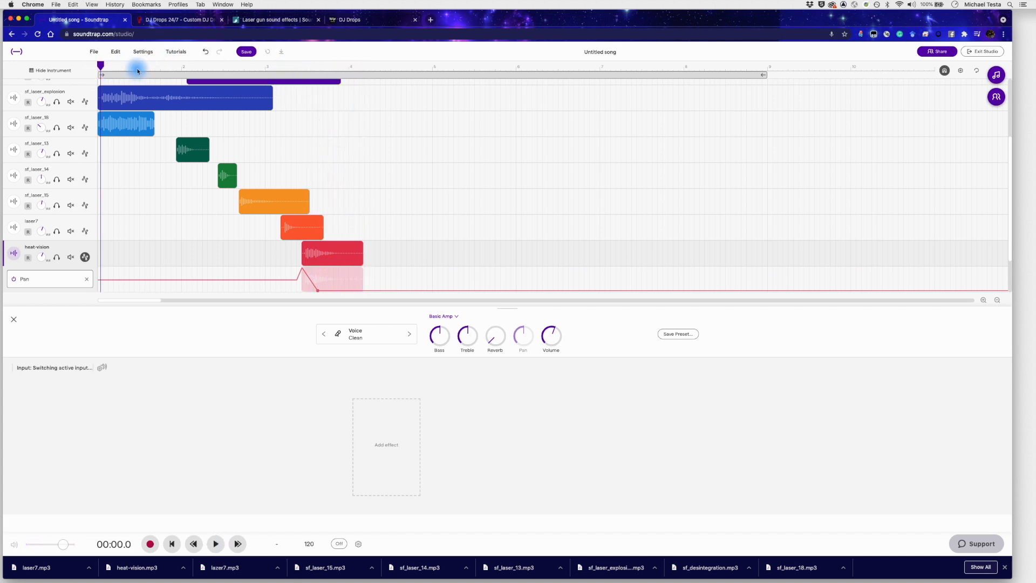
click(216, 543)
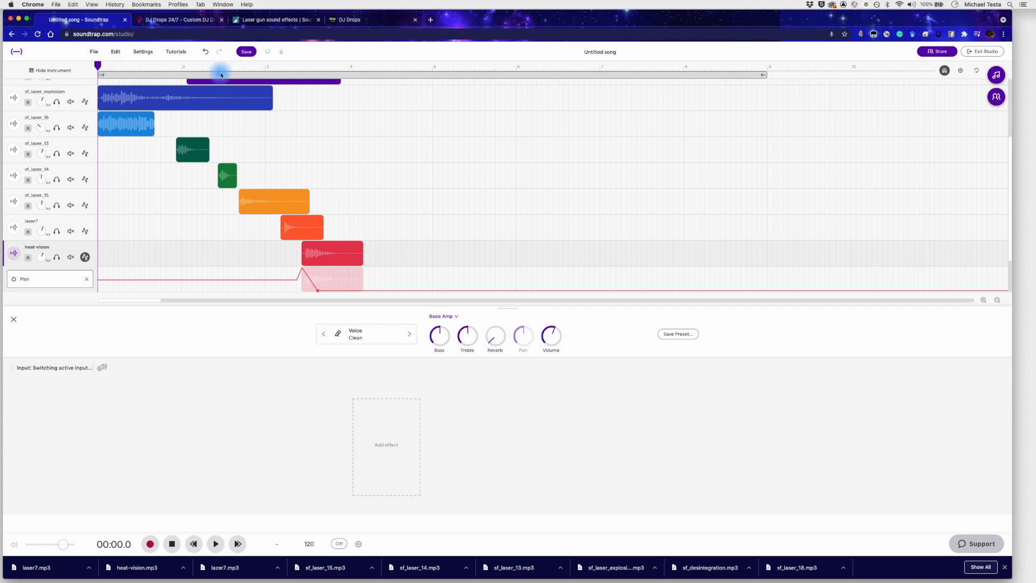
click(214, 543)
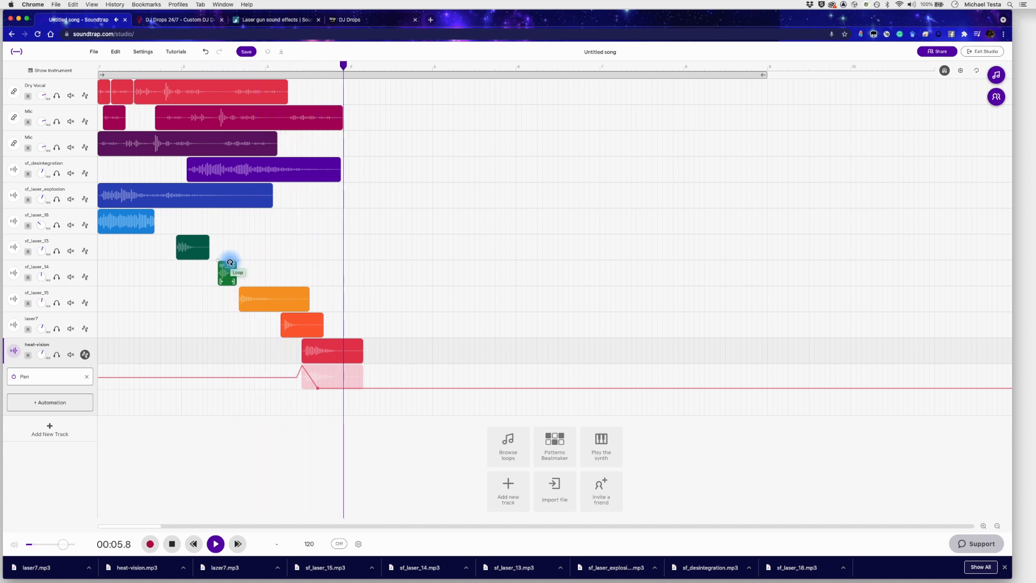
click(215, 543)
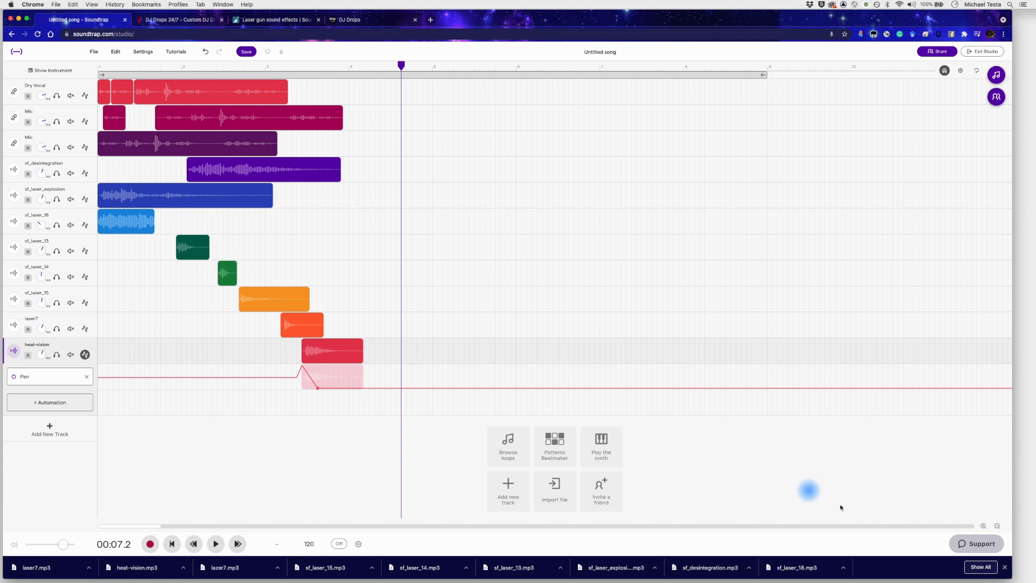
click(999, 526)
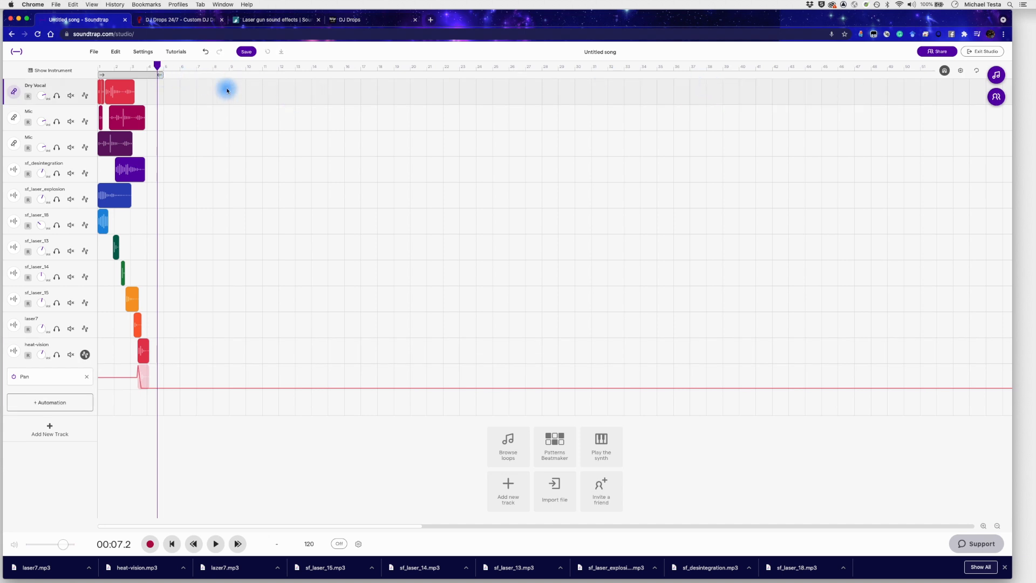
Rename the untitled song to 'DJ Drop Mike Testa' and save the project
click(172, 542)
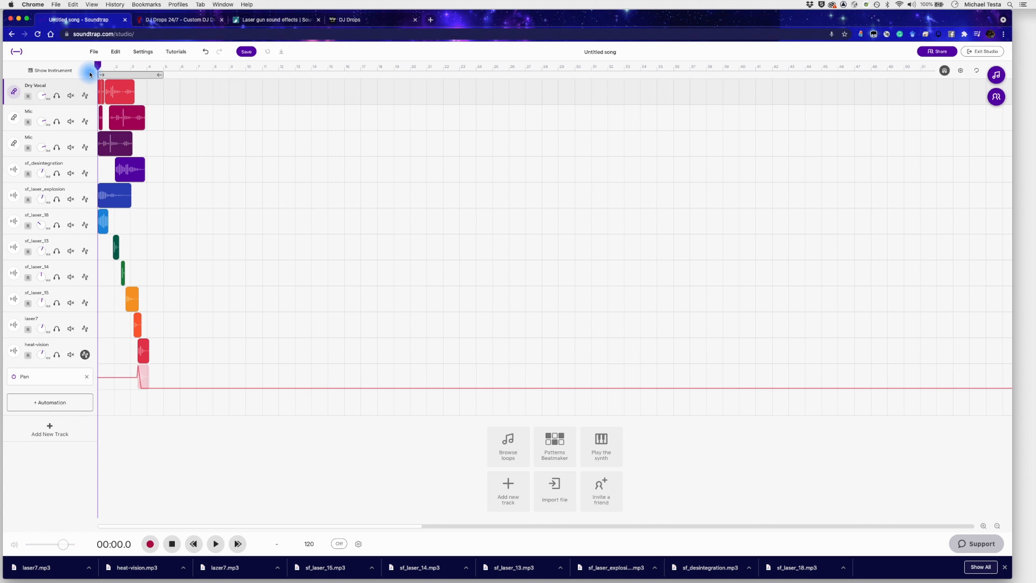
mouse_move(587, 71)
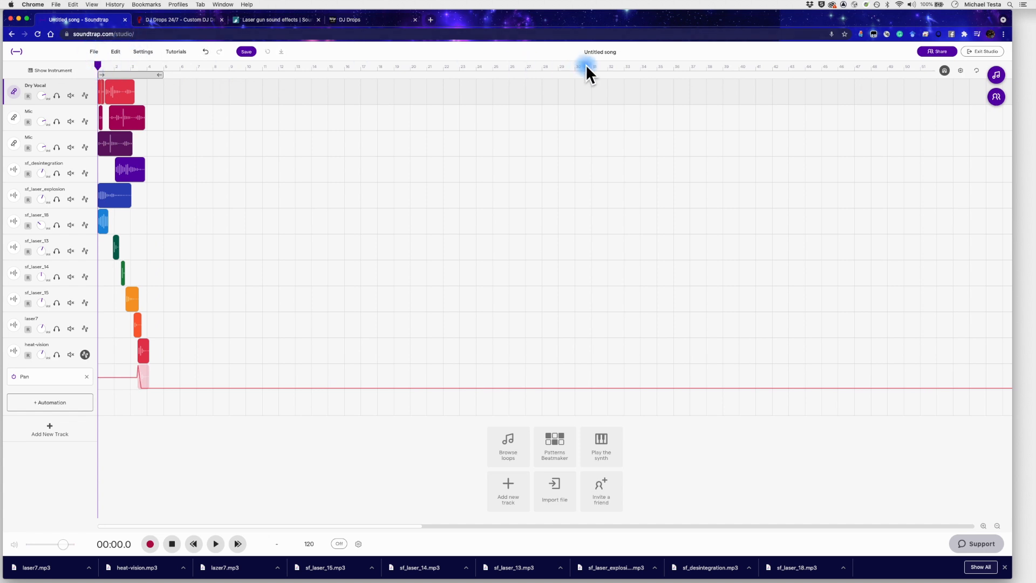
click(599, 51)
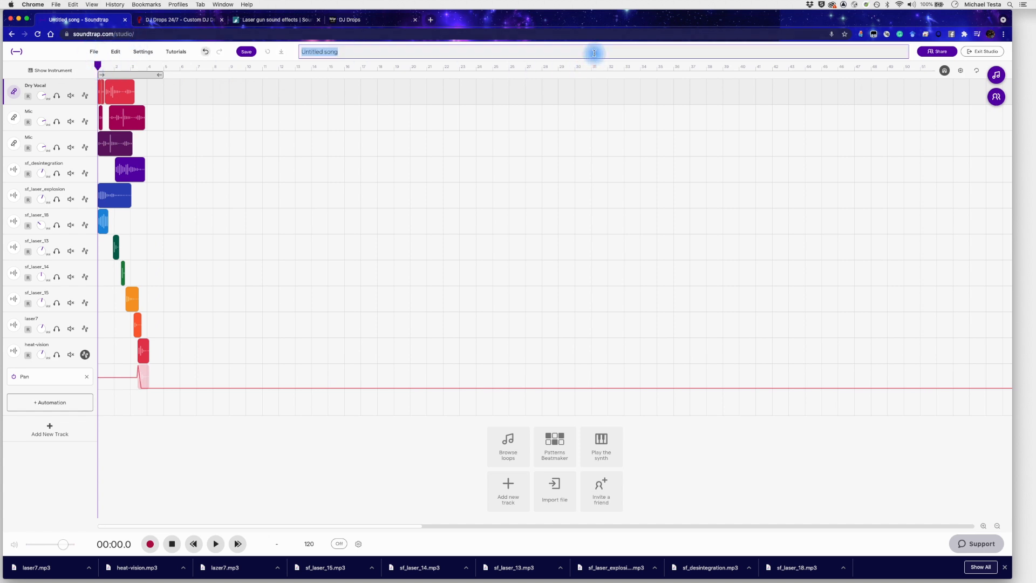
text(DJ Drop Mike Testa)
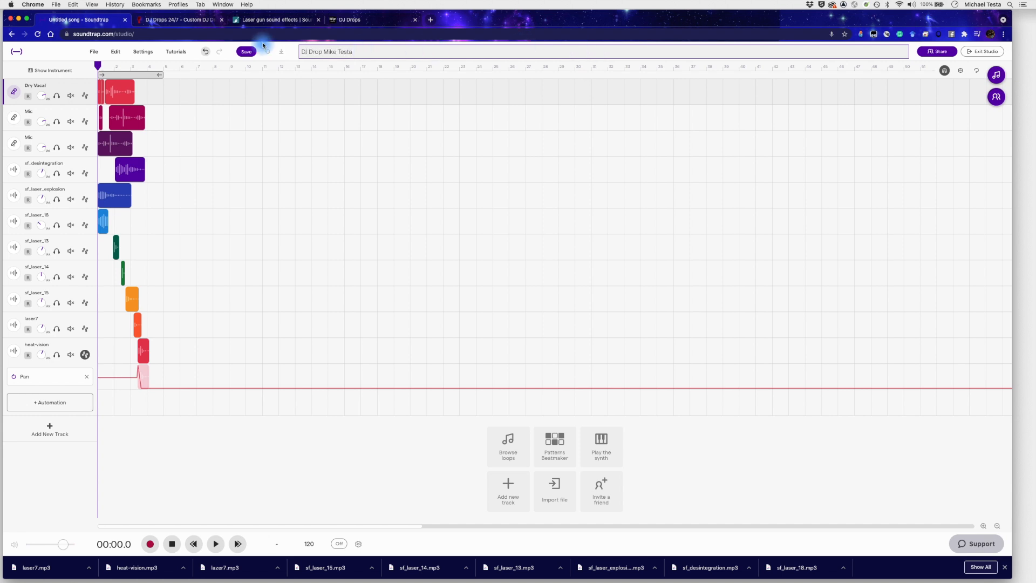
click(246, 52)
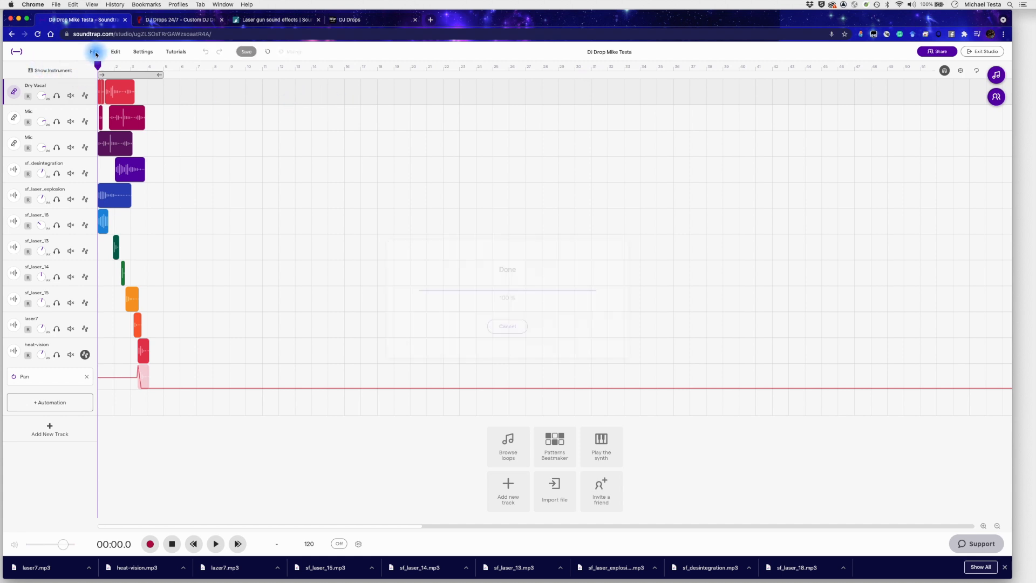
Look over File > Export options for the MP3 export, then dismiss the menu
click(94, 52)
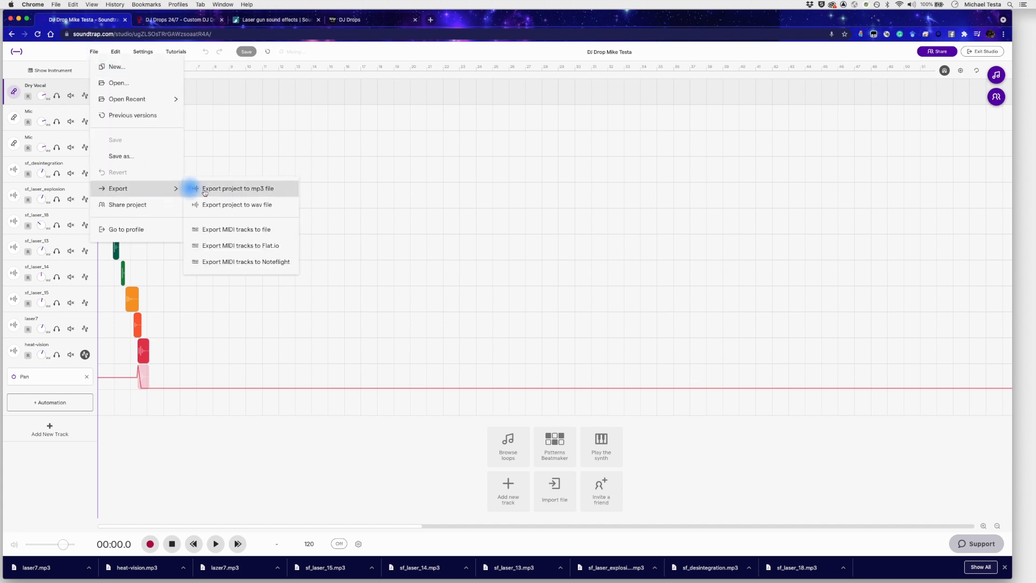
mouse_move(236, 204)
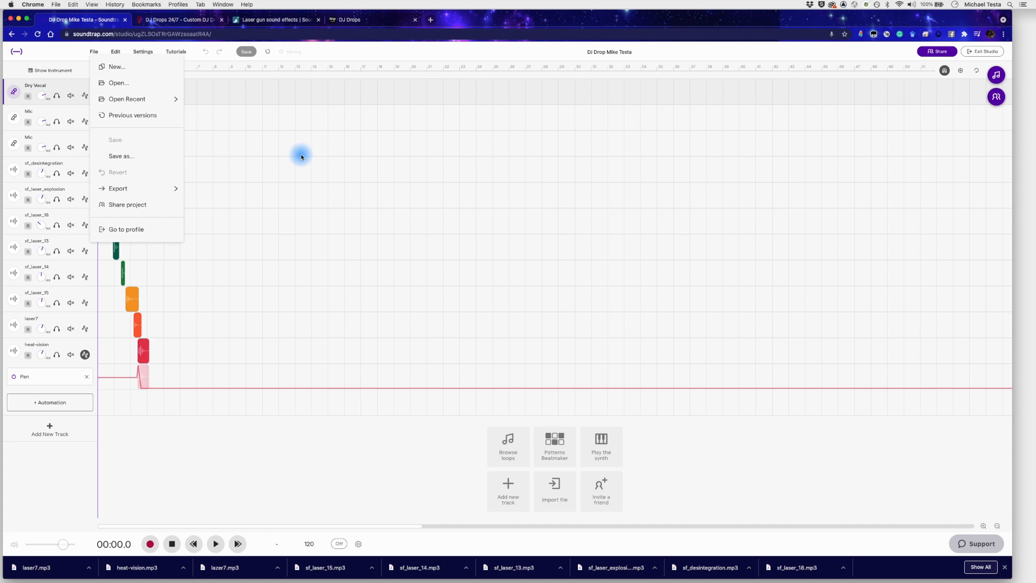
click(301, 156)
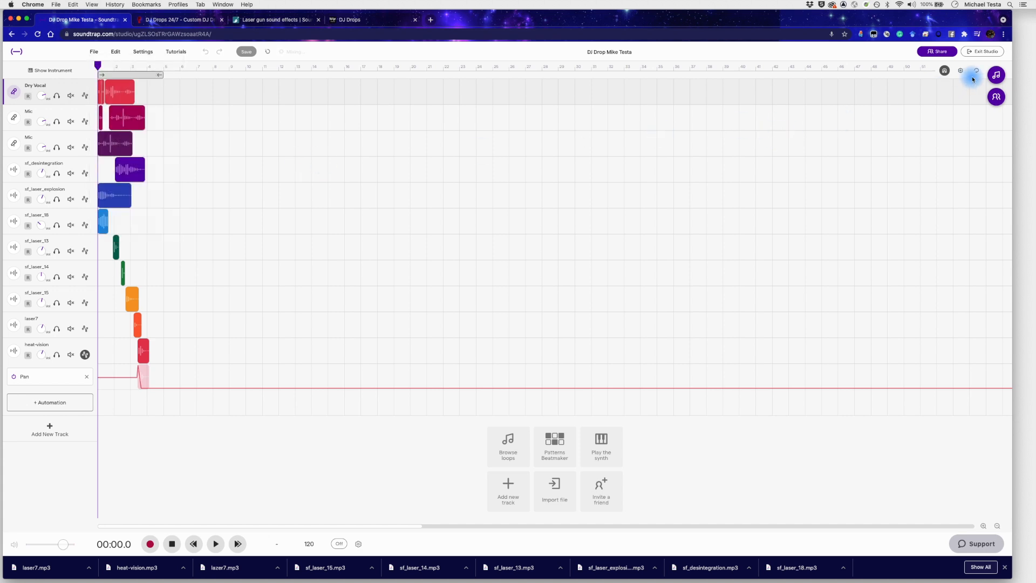